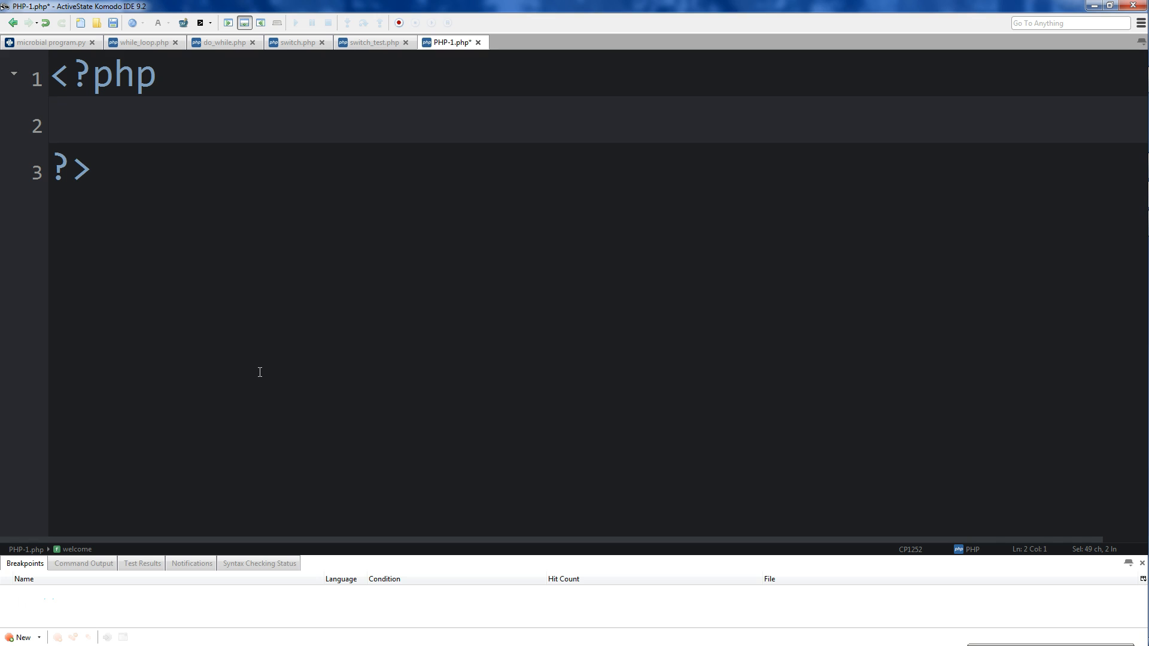
Step: Declare function welcome($arg1) with an empty braced body on line 2
{"action": "type", "text": "function"}
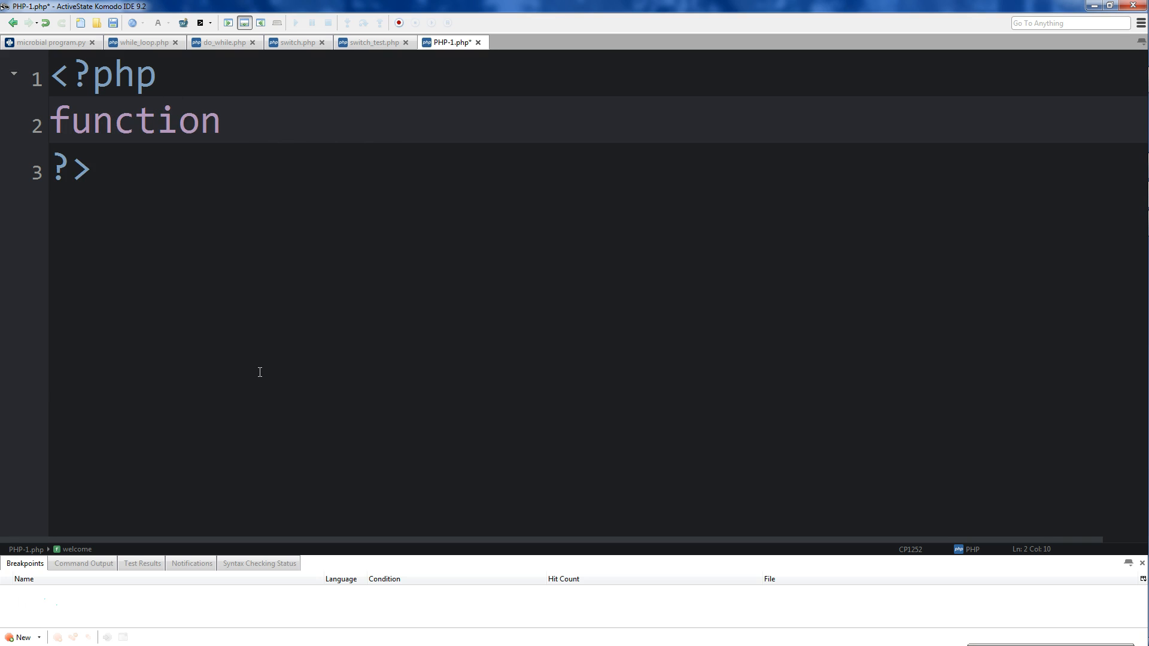
{"action": "type", "text": "welcome"}
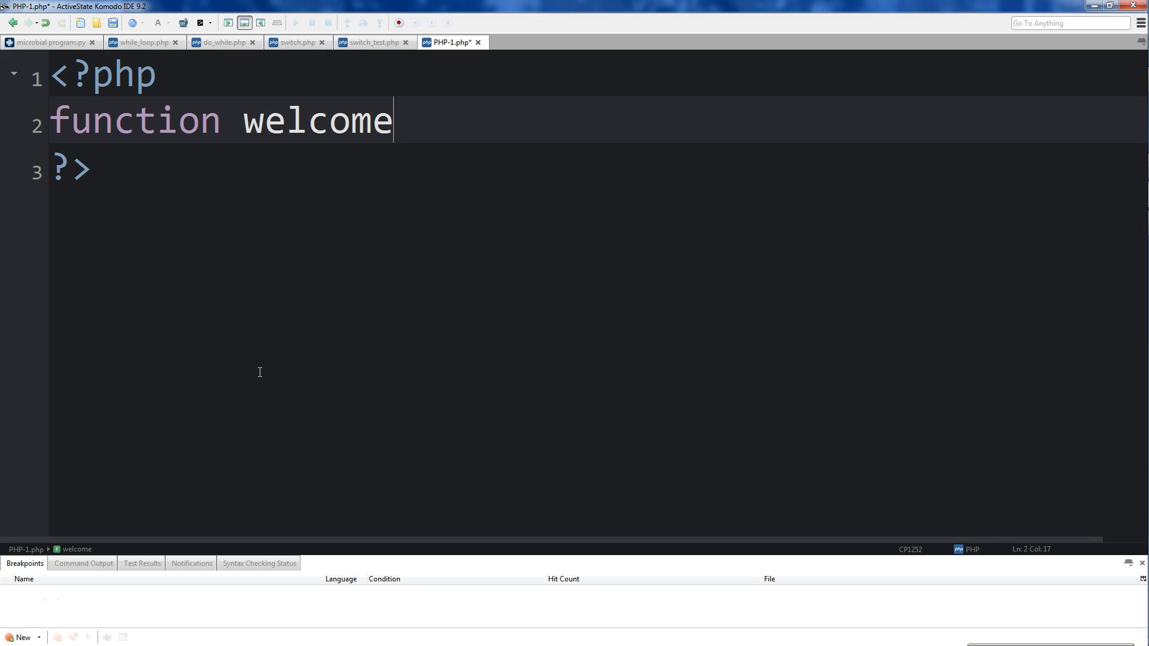
{"action": "type", "text": "("}
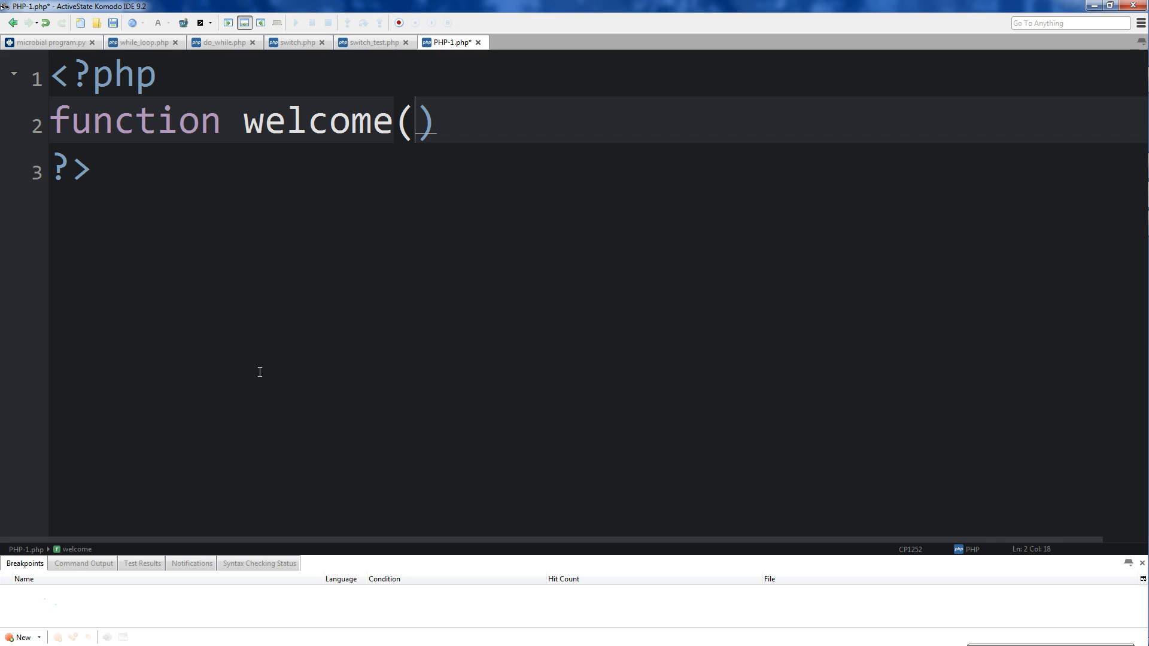
{"action": "type", "text": "$arg1"}
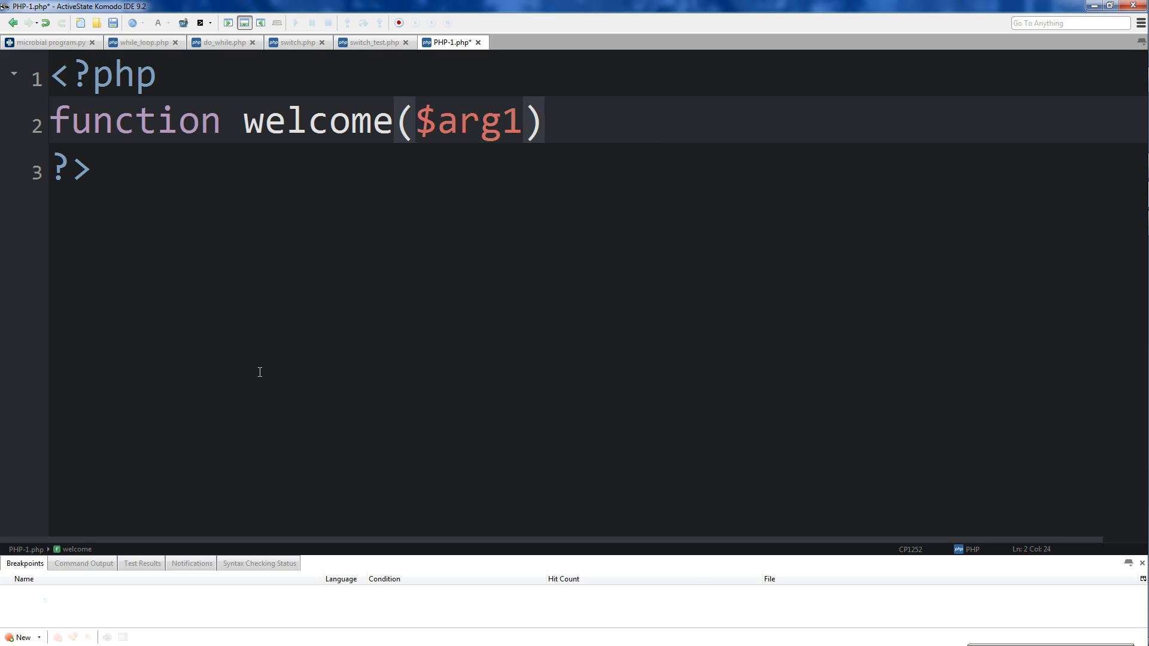
{"action": "type", "text": "{"}
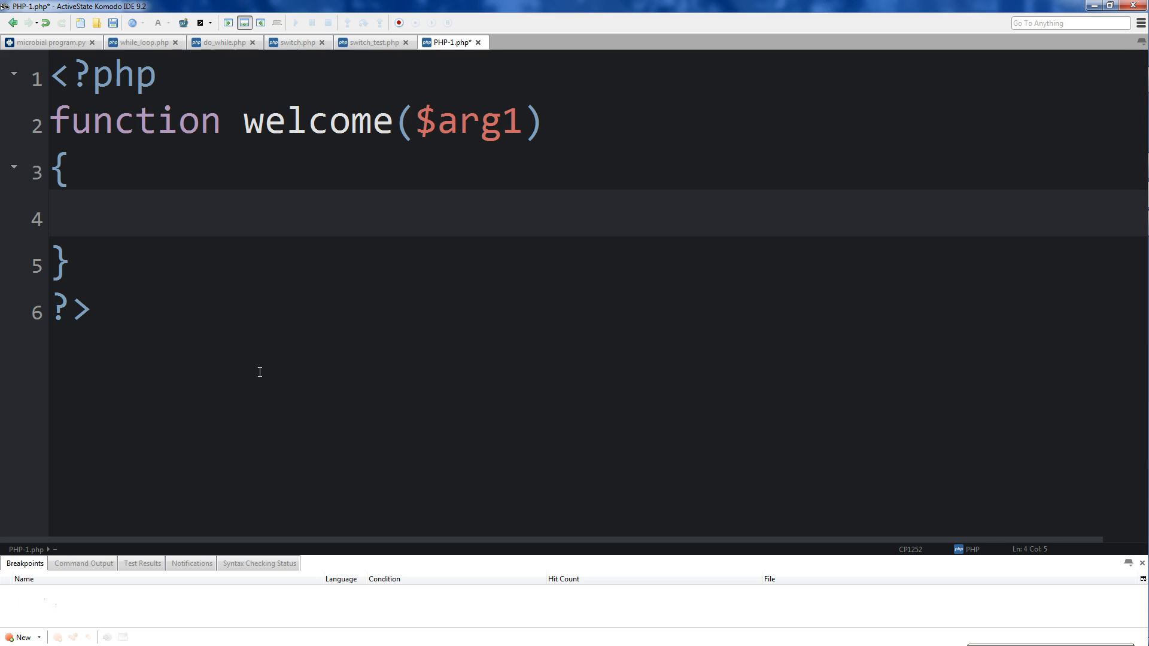
Step: Add print "Hello $arg1"; inside the welcome function body
{"action": "left_click", "coordinate": [131, 212]}
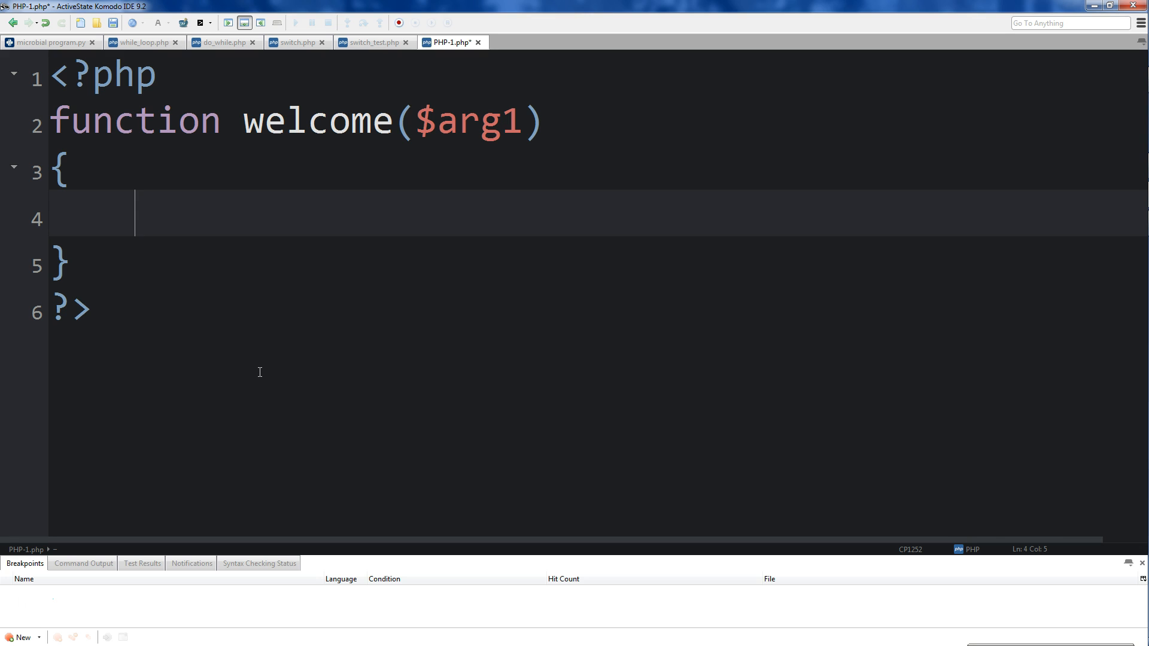
{"action": "type", "text": "print"}
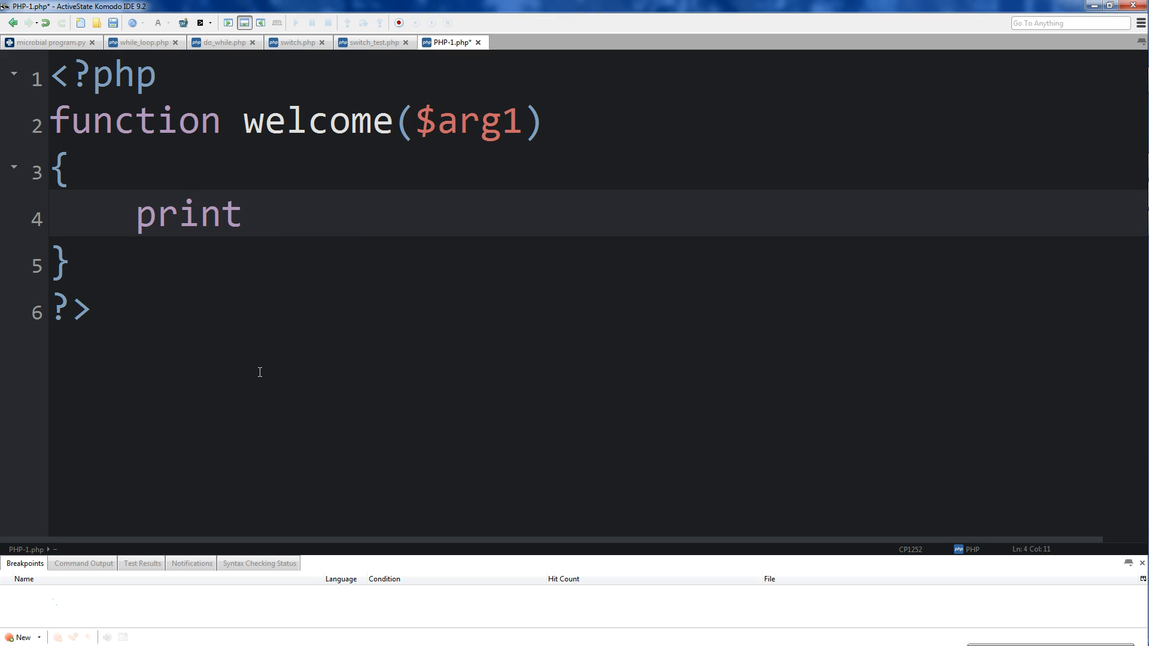
{"action": "type", "text": "\"Hello"}
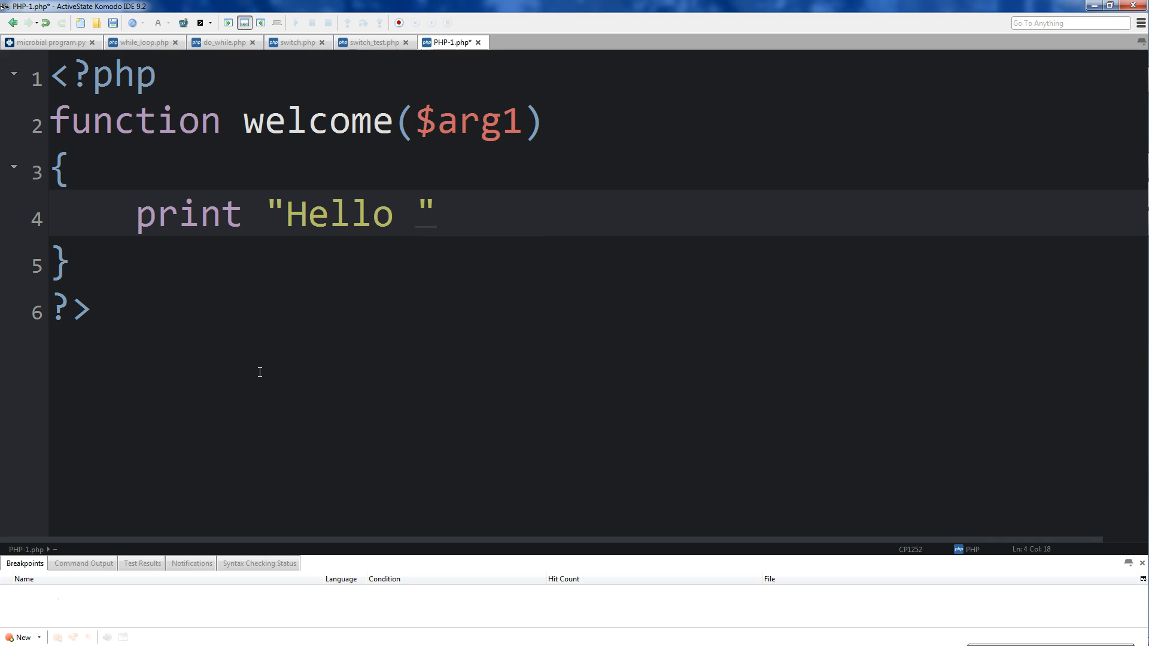
{"action": "type", "text": "$arg1"}
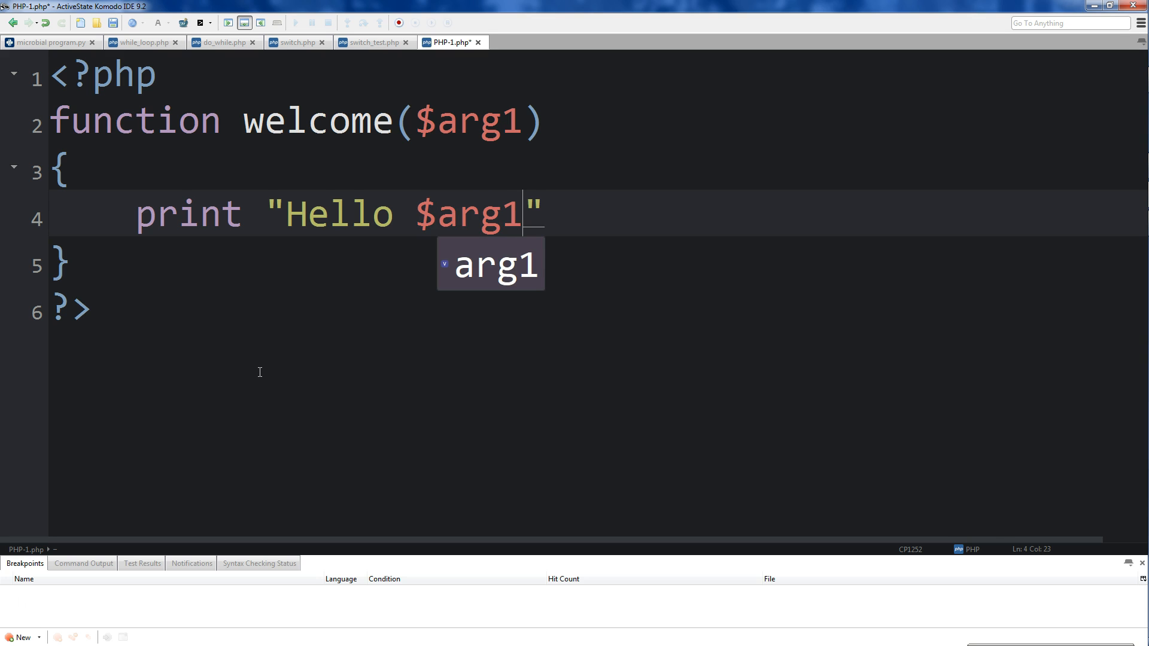
{"action": "type", "text": ";"}
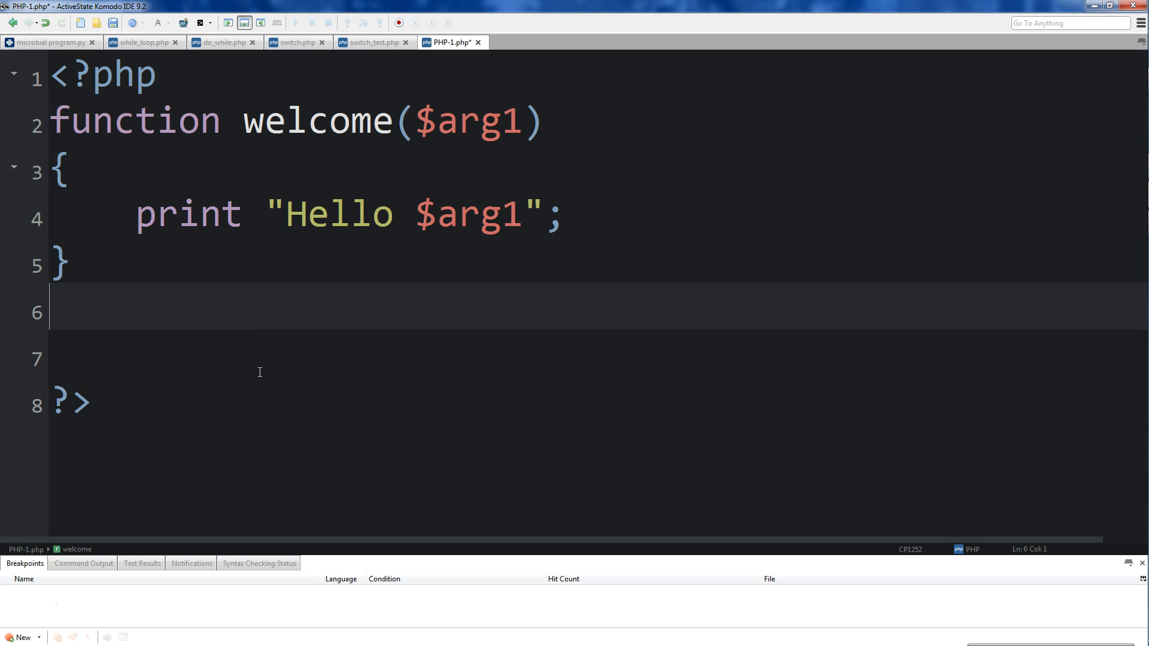
Step: Call welcome("Jake"); below the function and save as define-function.php
{"action": "type", "text": "welcome"}
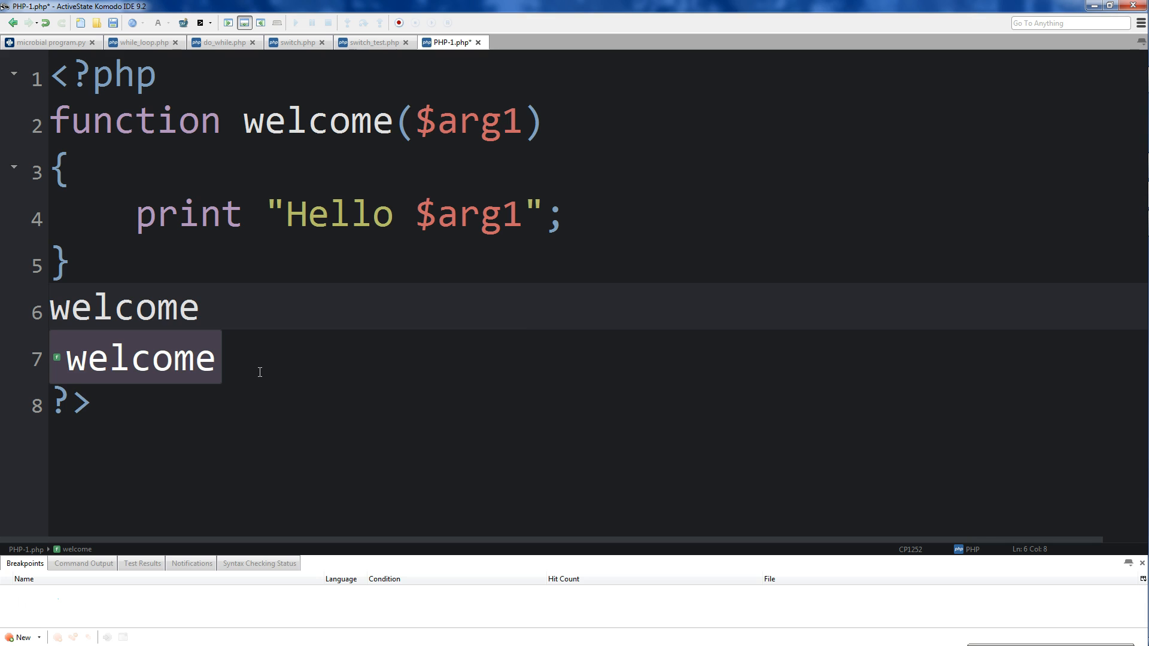
{"action": "type", "text": "(\"Ja\")"}
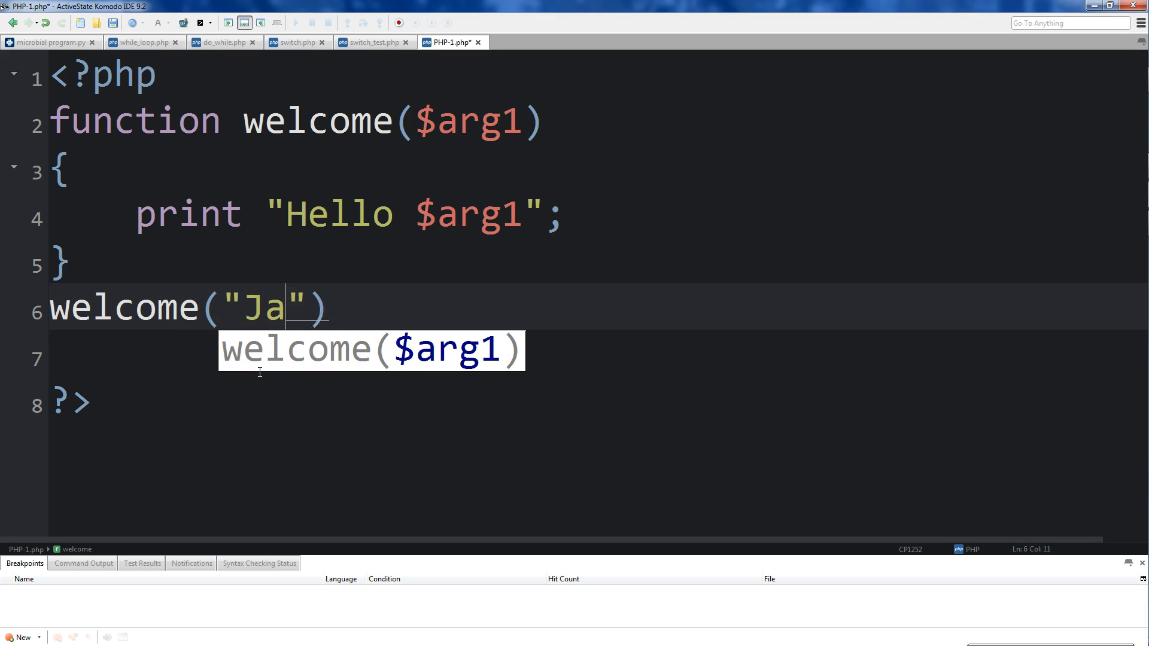
{"action": "type", "text": "ke"}
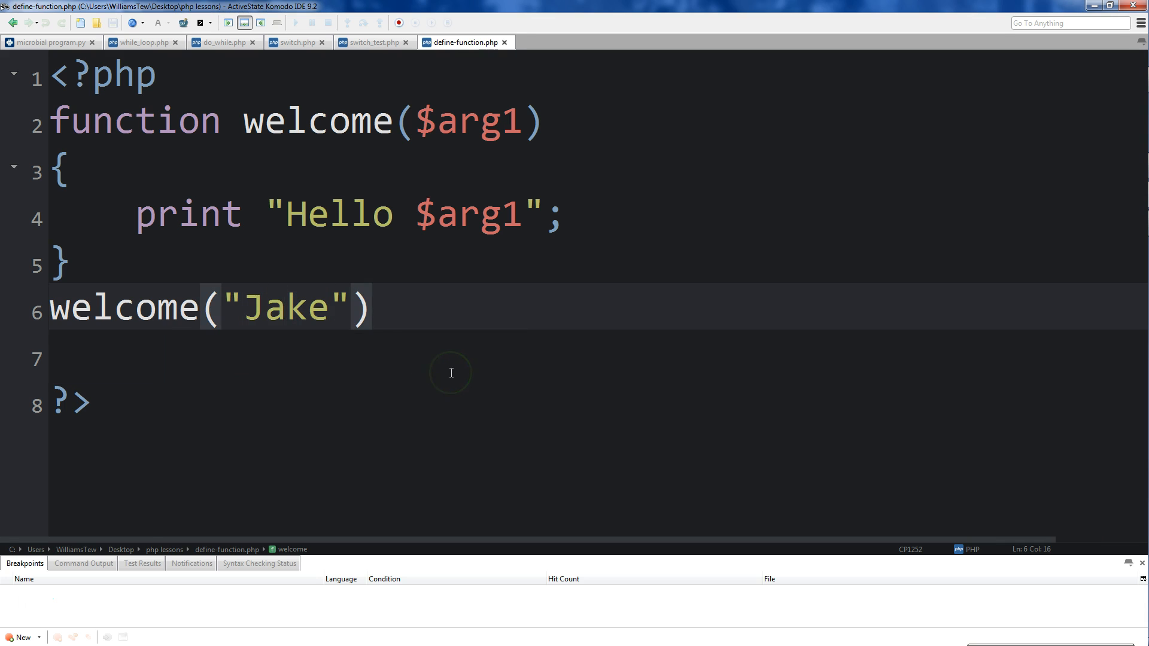
{"action": "type", "text": ";"}
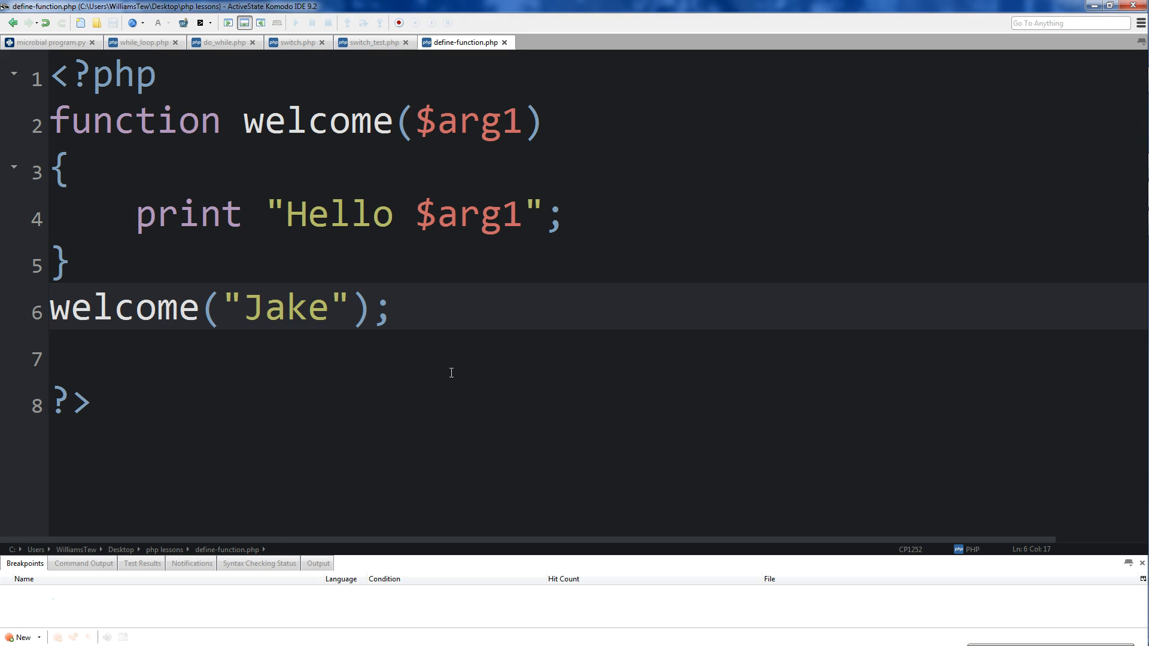
Step: Run the script so Run Output shows Hello Jake
{"action": "left_click", "coordinate": [296, 22]}
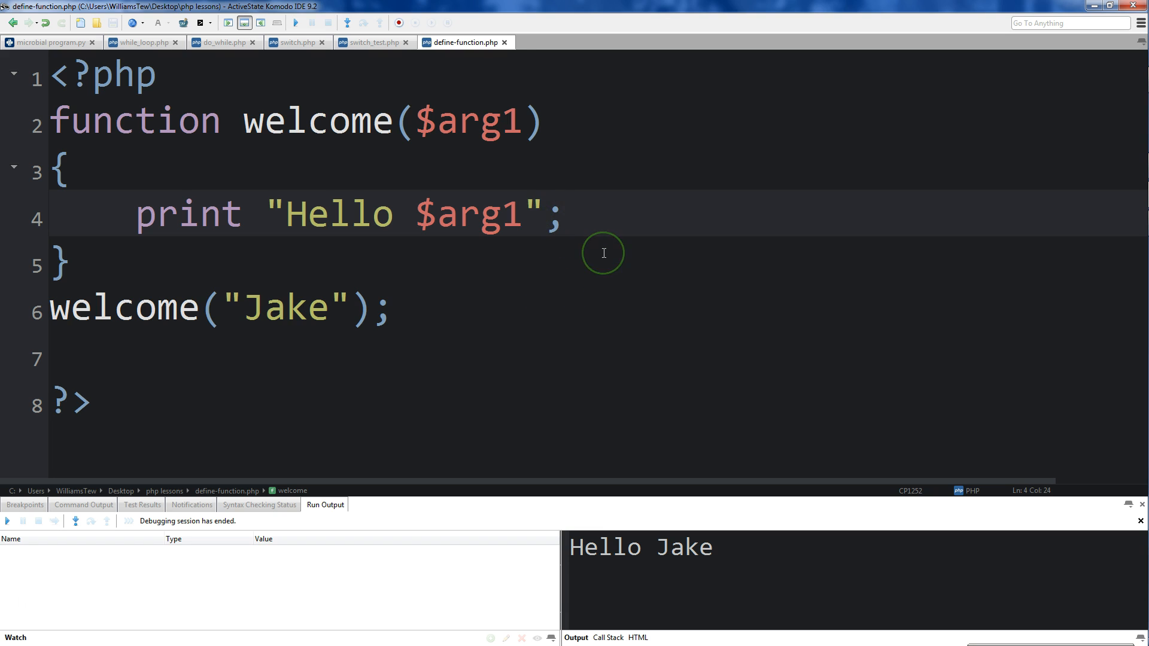
Step: Append a \n newline to the printed Hello greeting
{"action": "type", "text": ". \""}
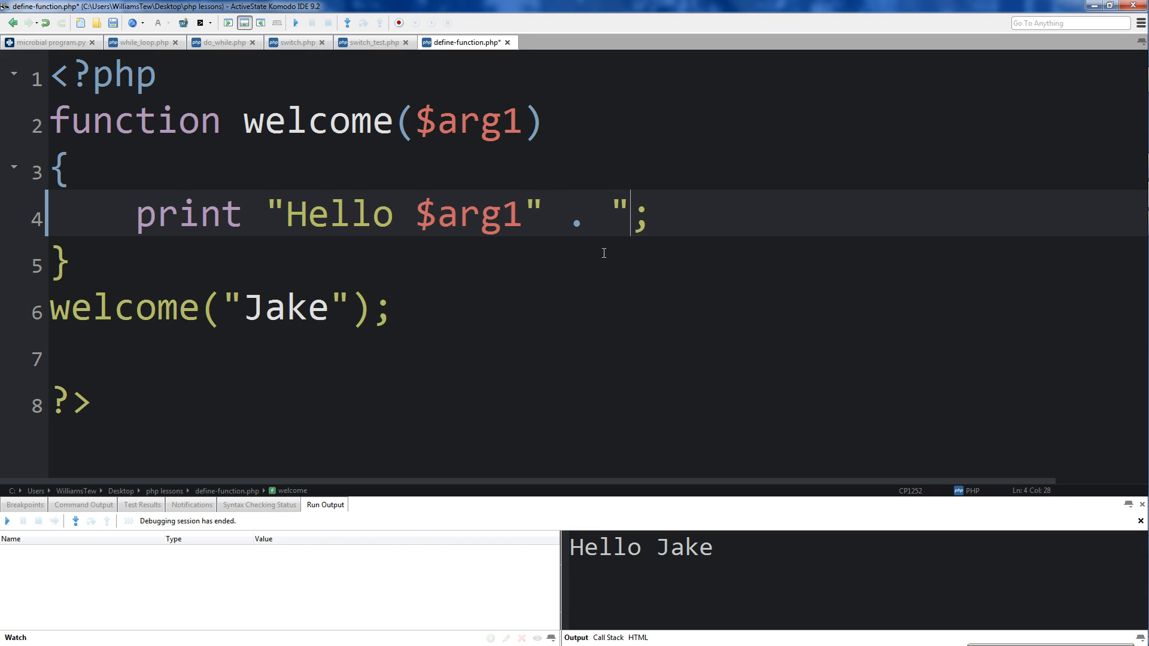
{"action": "type", "text": "\\"}
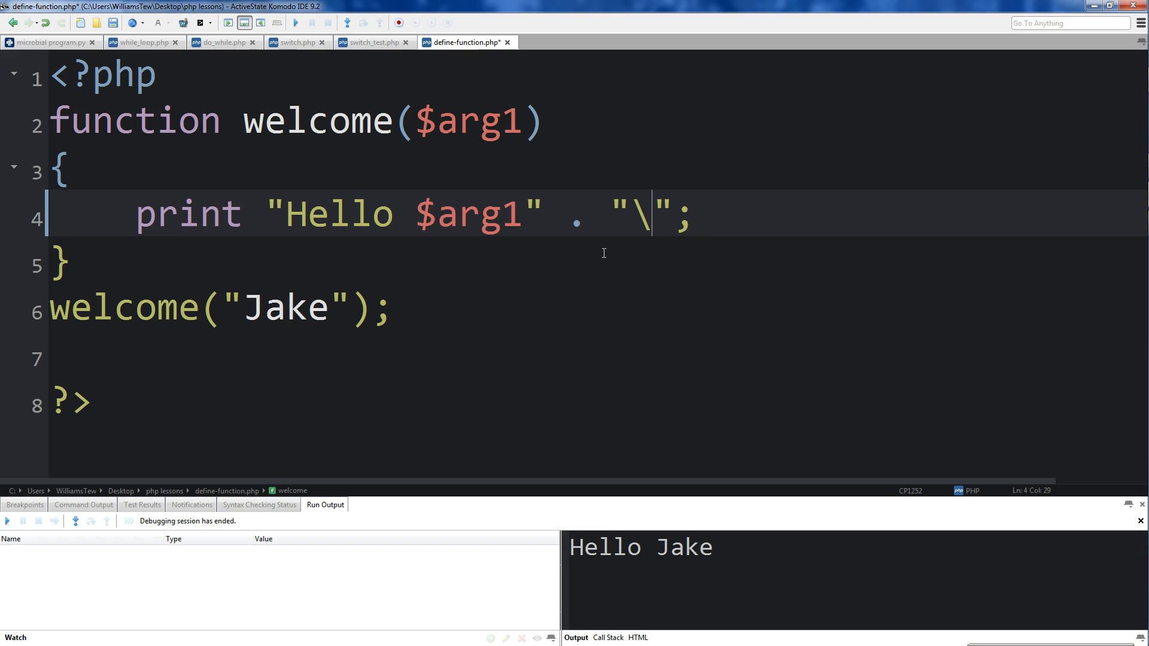
{"action": "type", "text": "n"}
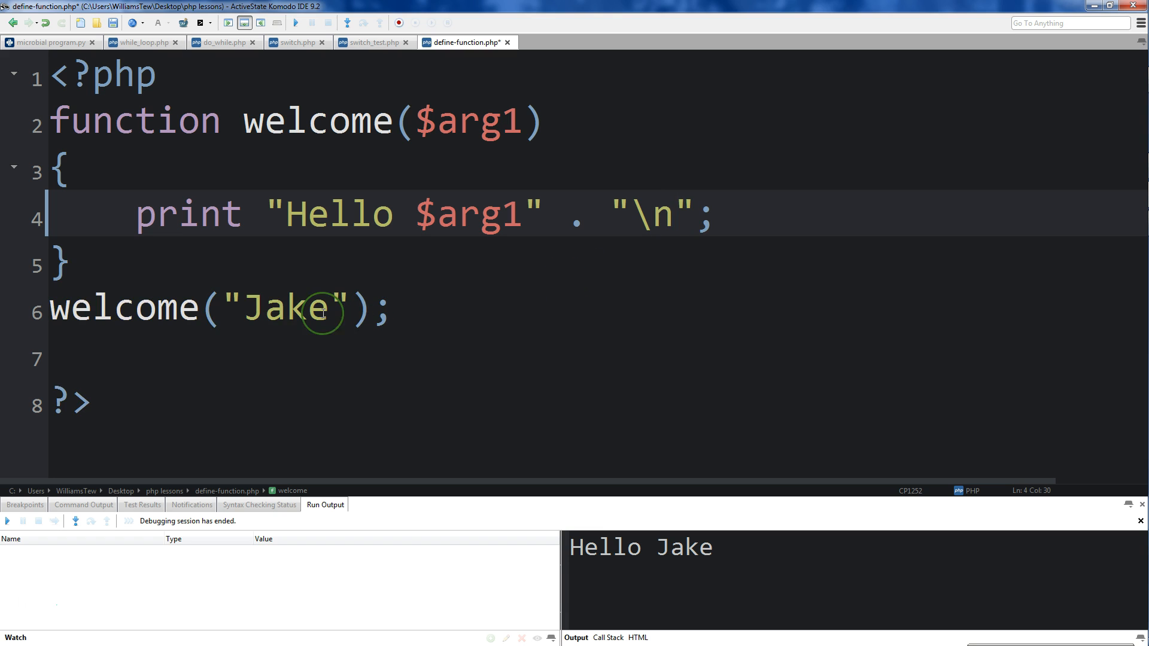
Step: Add a second call welcome("Sarah"); and rerun to show Hello Jake and Hello Sarah
{"action": "type", "text": "welco"}
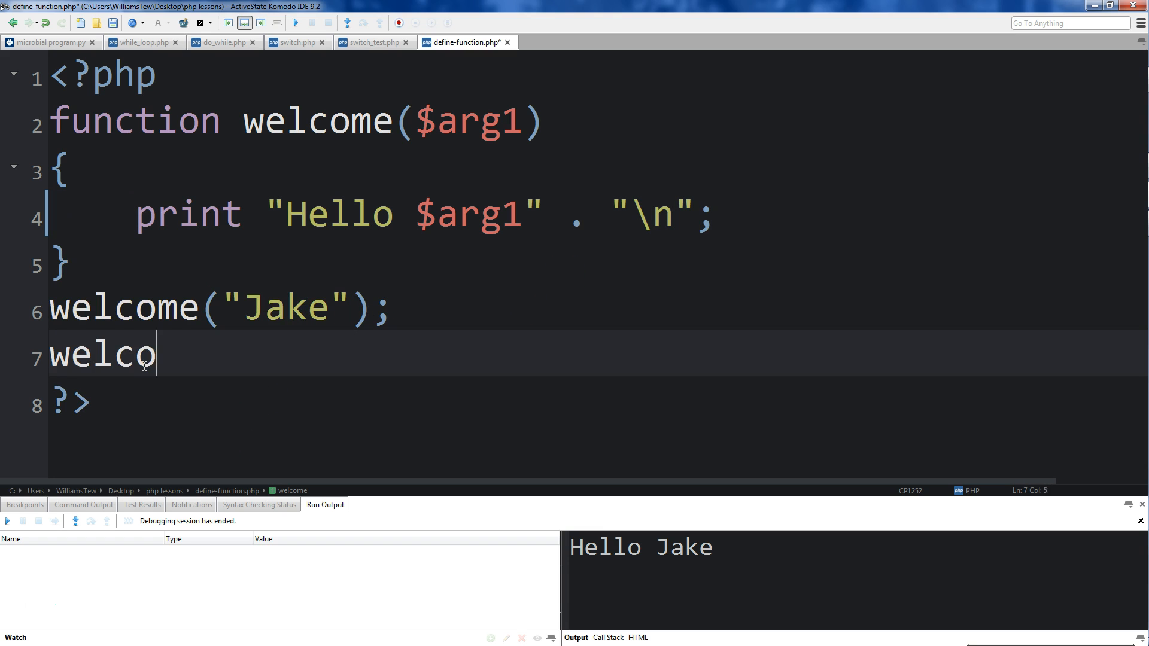
{"action": "type", "text": "me"}
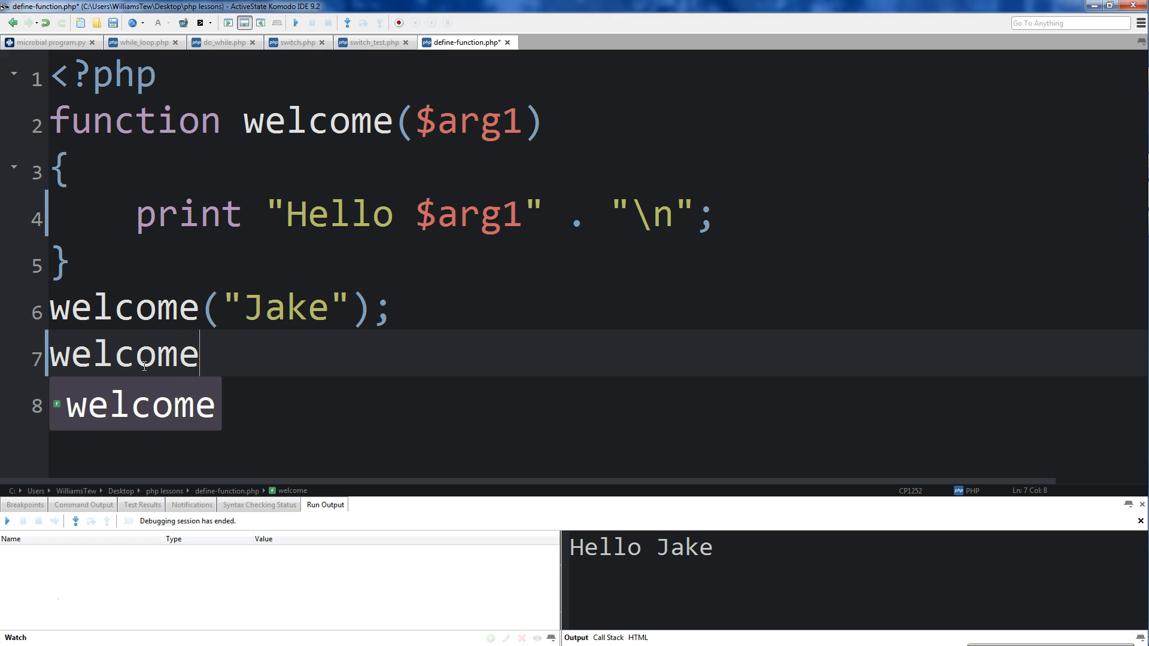
{"action": "type", "text": "("}
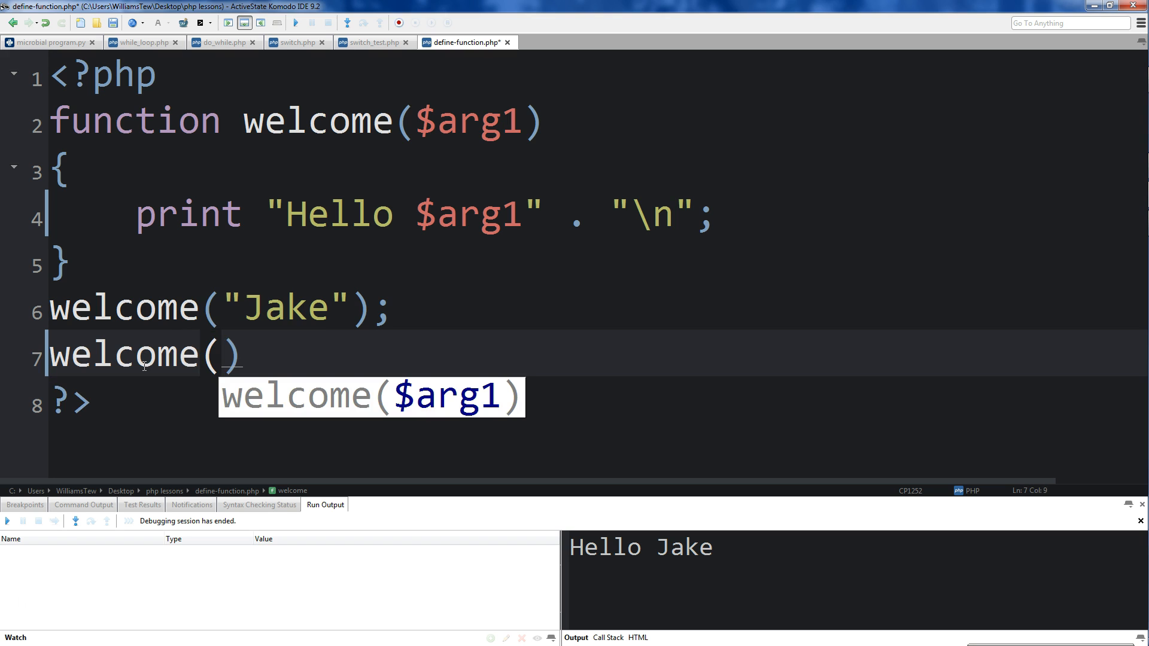
{"action": "type", "text": "\"S\""}
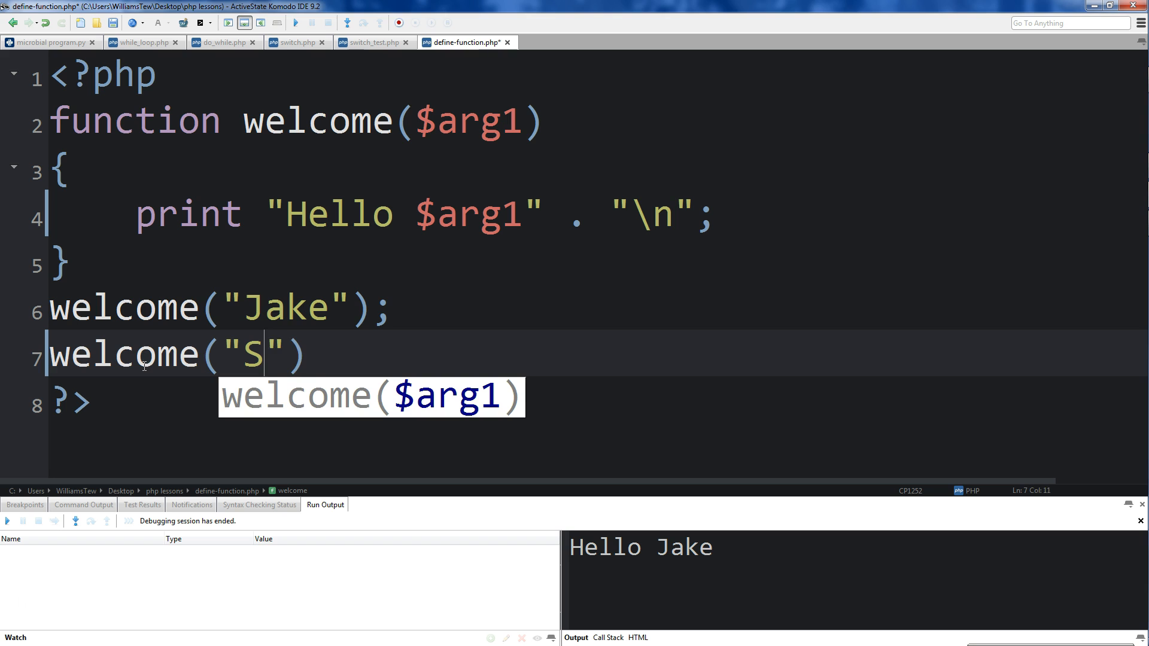
{"action": "type", "text": "arah"}
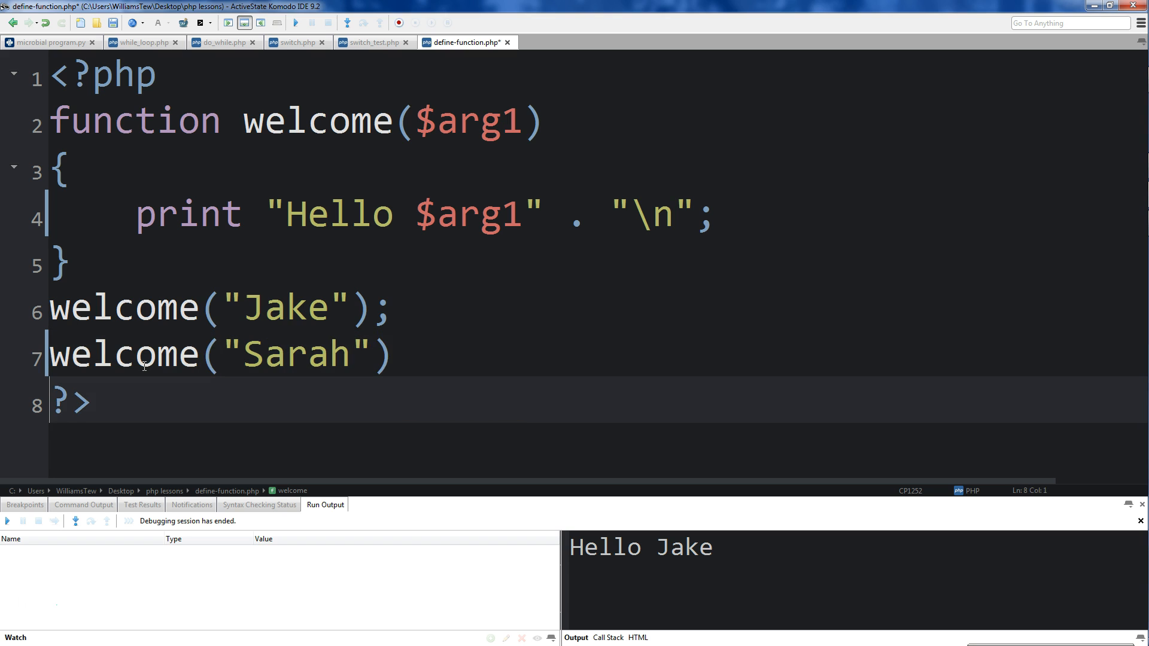
{"action": "type", "text": ";"}
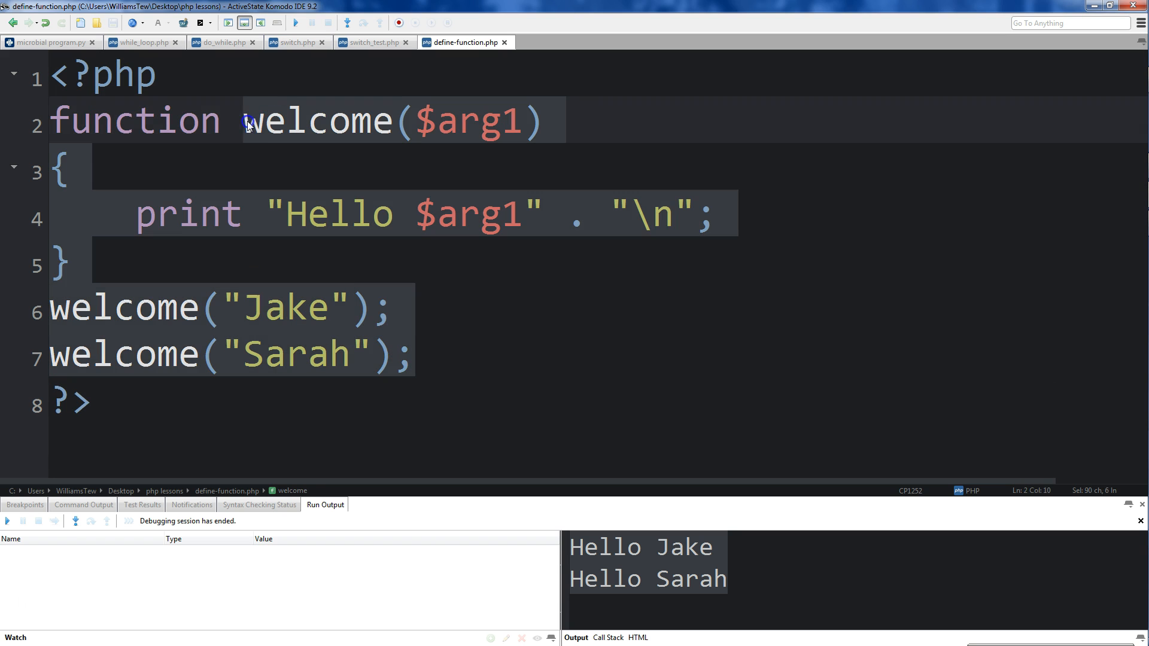
Step: Replace the old code with the declaration function addem($num1,$num2)
{"action": "type", "text": "adda"}
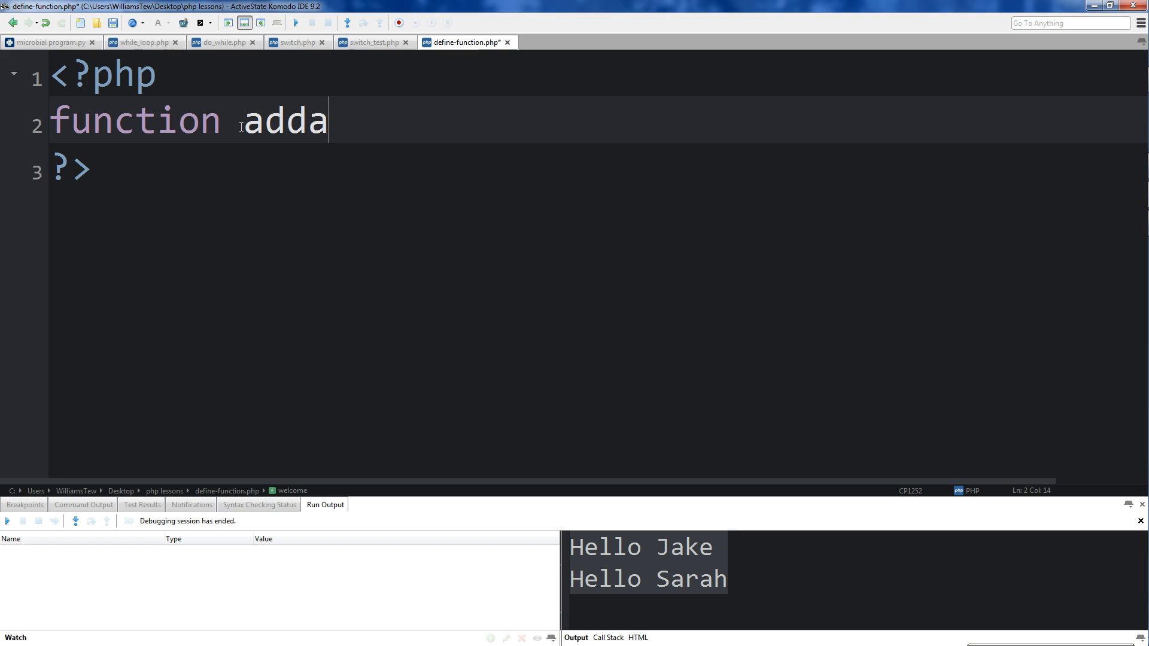
{"action": "type", "text": "m()"}
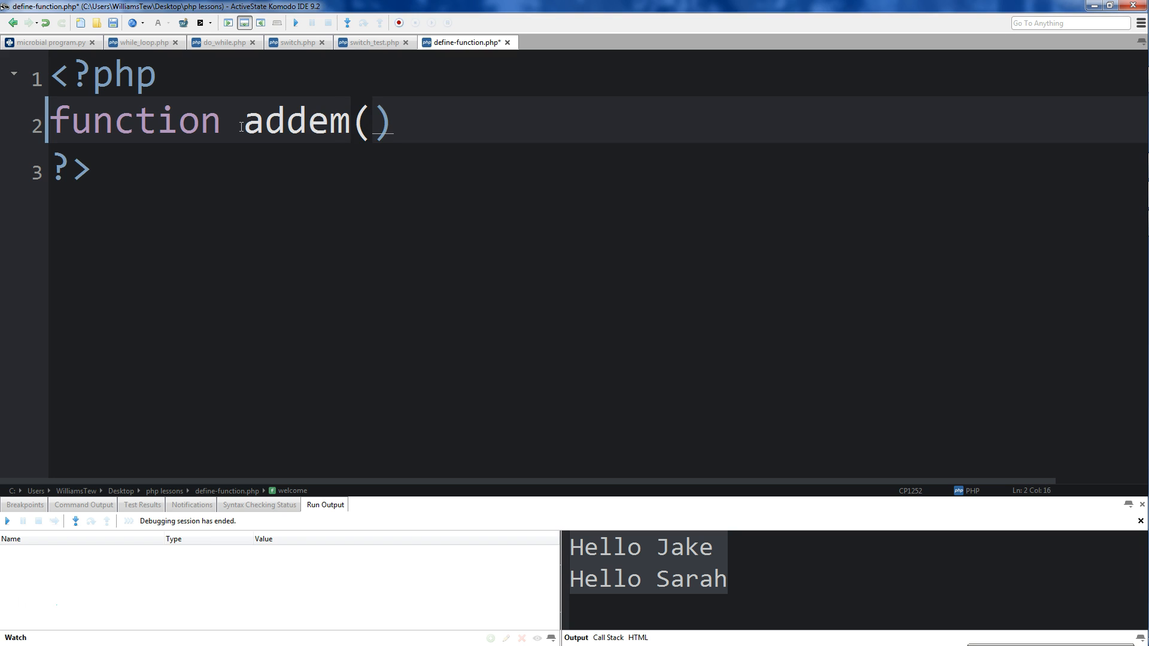
{"action": "type", "text": "$"}
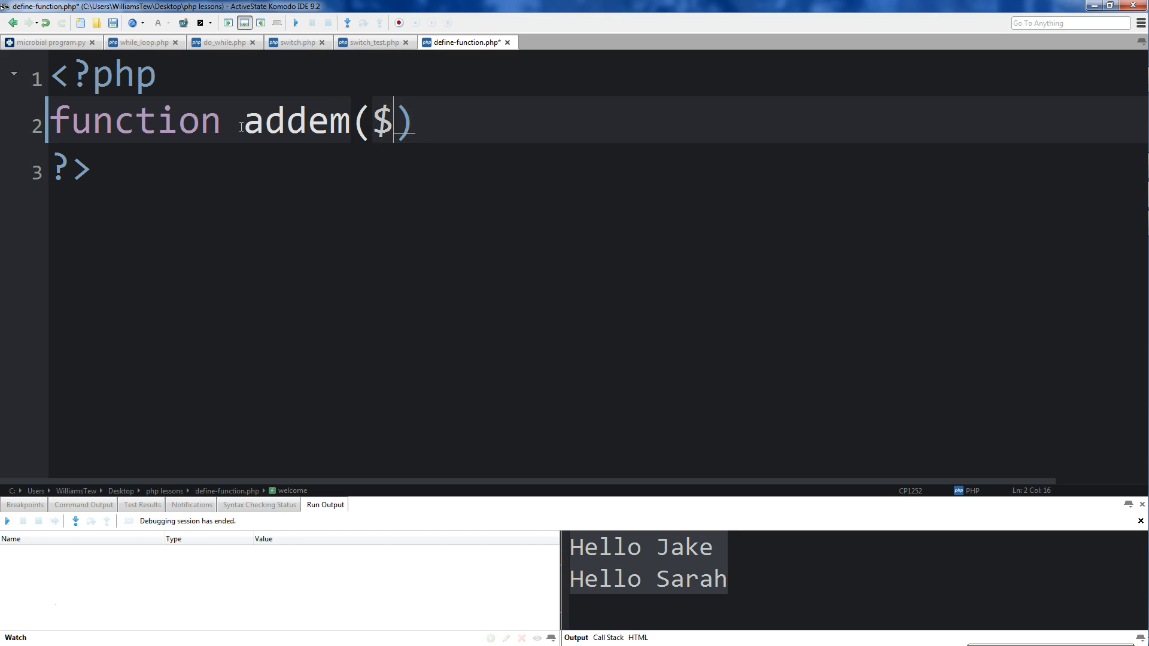
{"action": "type", "text": "ar"}
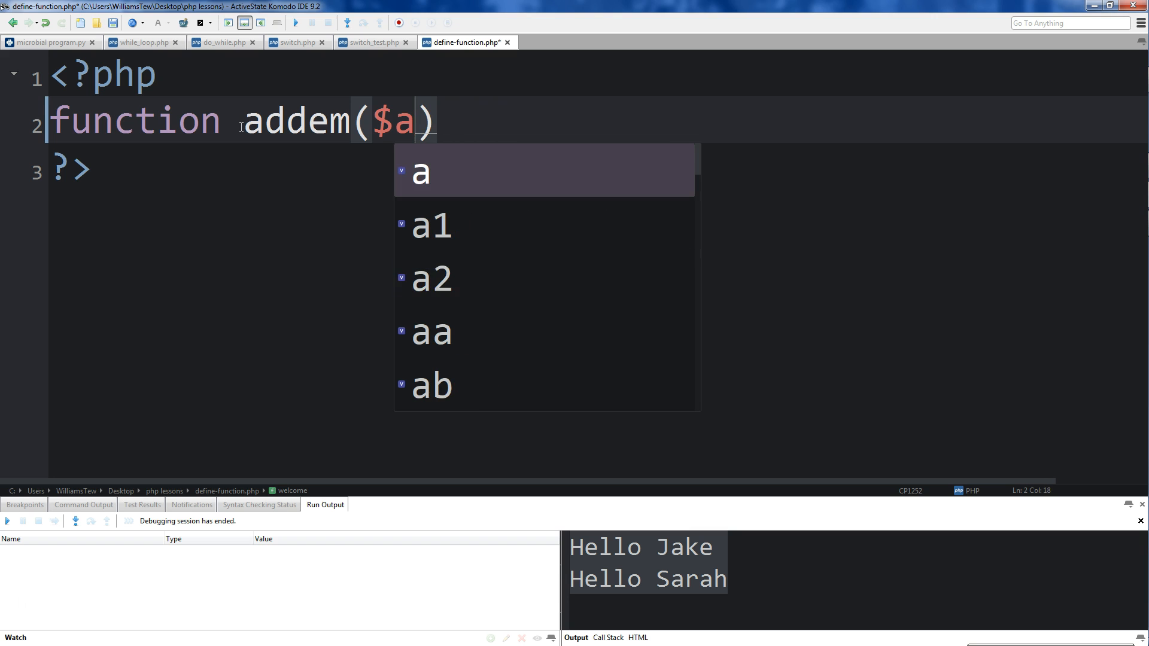
{"action": "type", "text": "num1"}
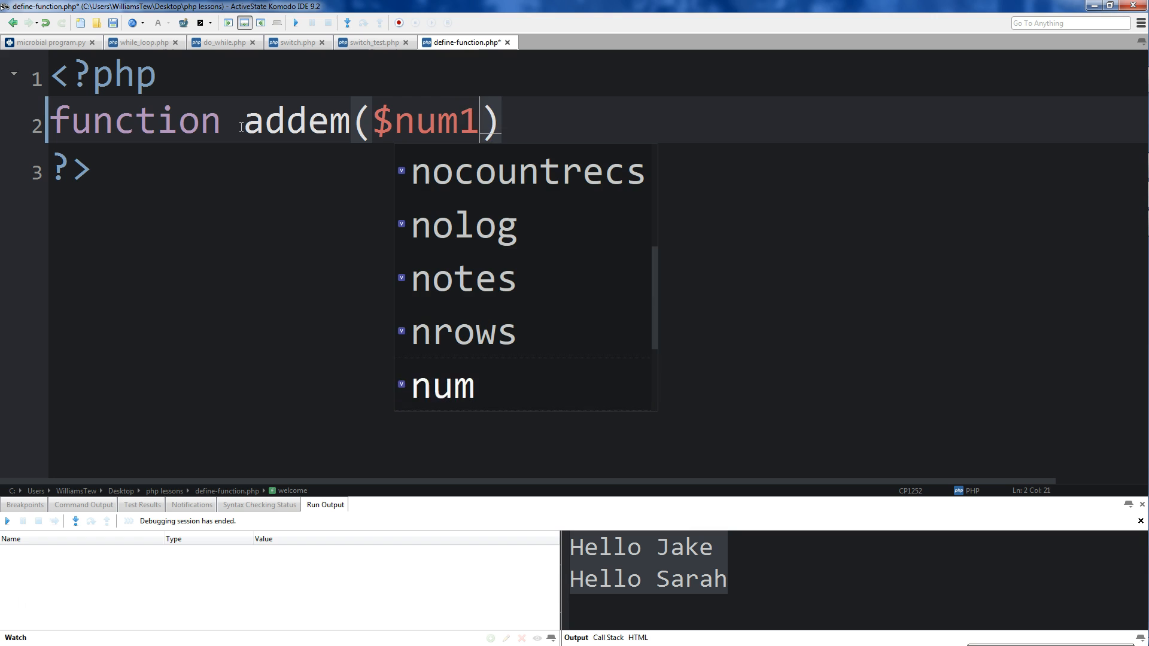
{"action": "type", "text": ",num"}
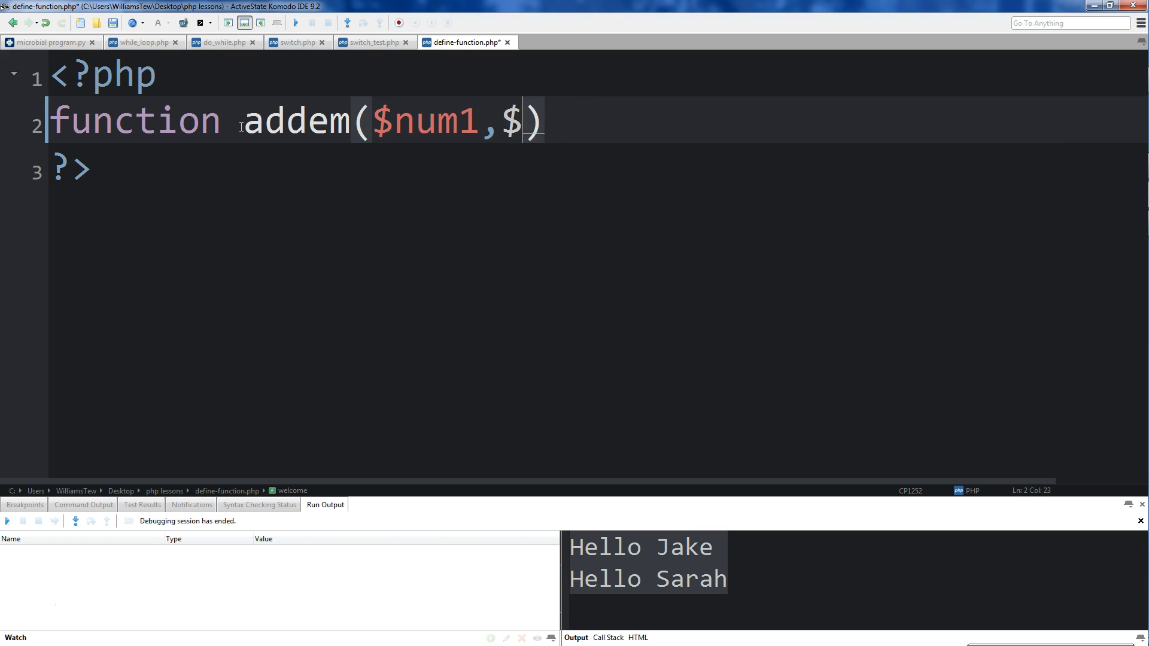
{"action": "type", "text": "bu"}
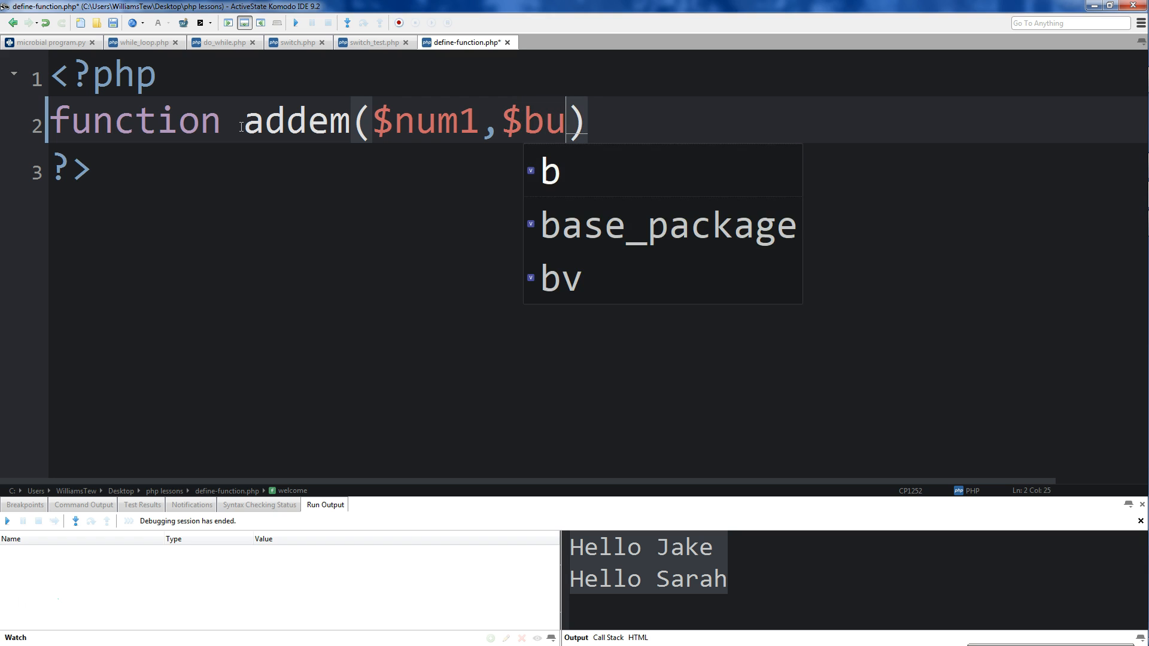
{"action": "type", "text": "num2"}
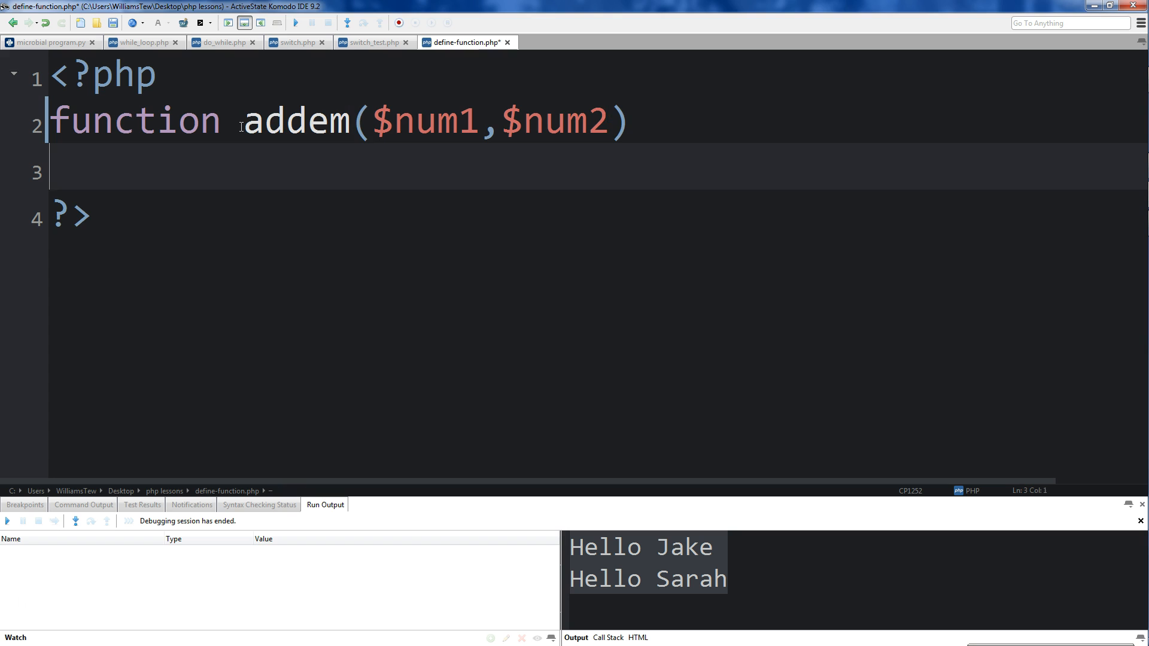
Step: Give addem a braced body printing $num1 + $num2
{"action": "type", "text": "{"}
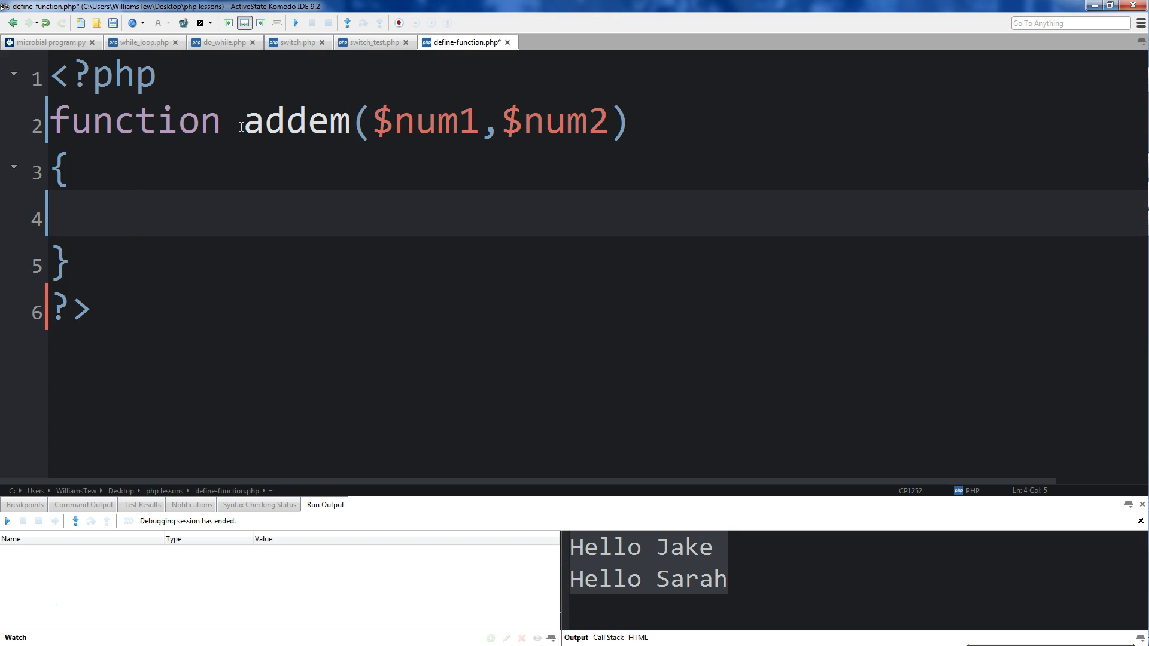
{"action": "type", "text": "prin"}
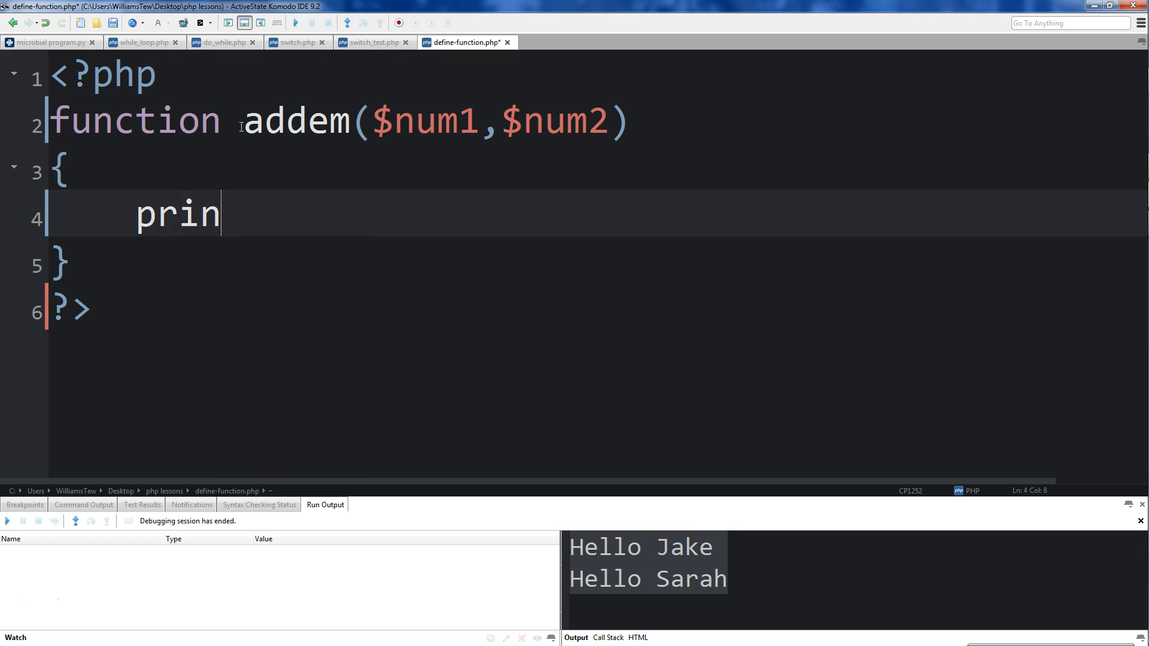
{"action": "type", "text": "t $"}
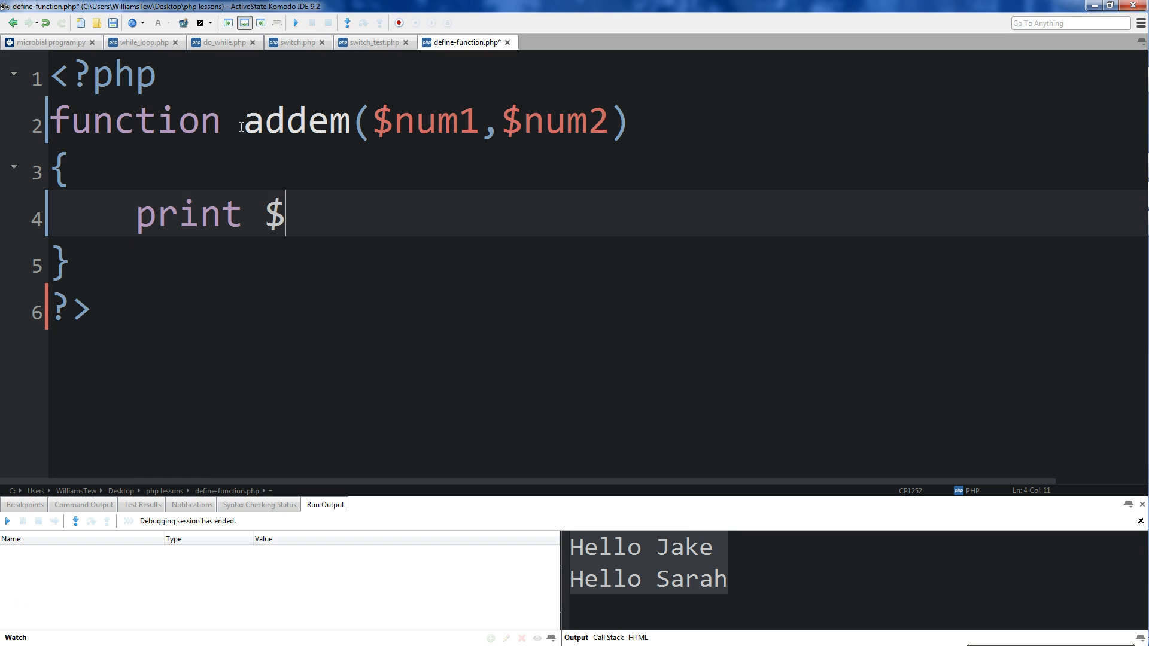
{"action": "type", "text": "num1 +"}
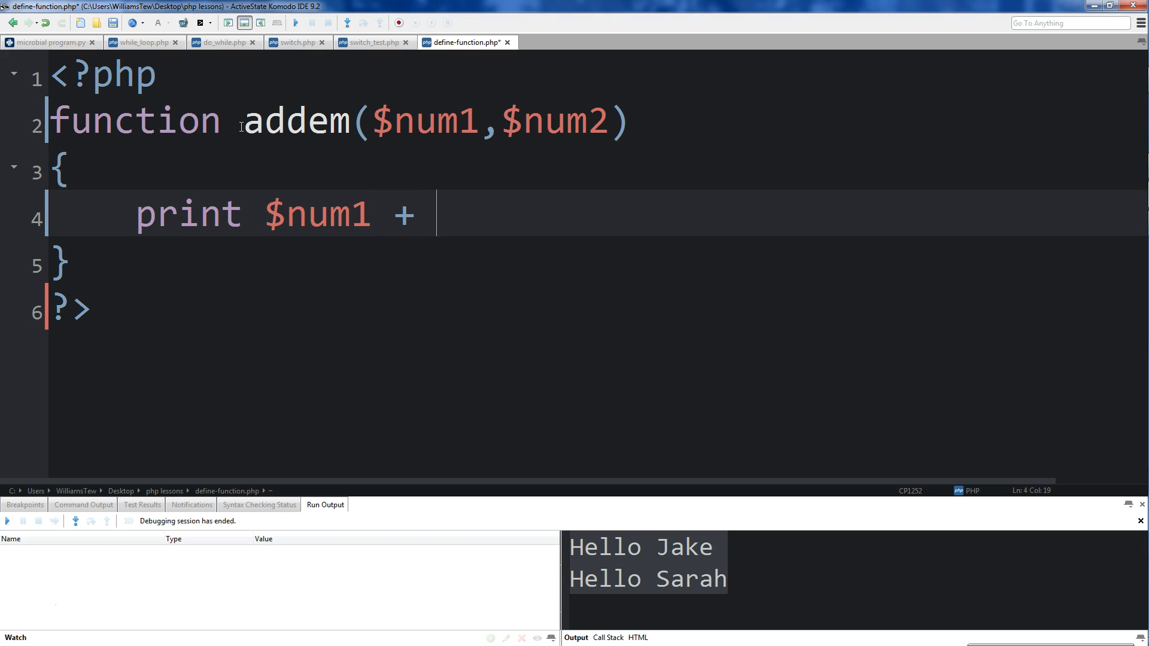
{"action": "type", "text": "$num"}
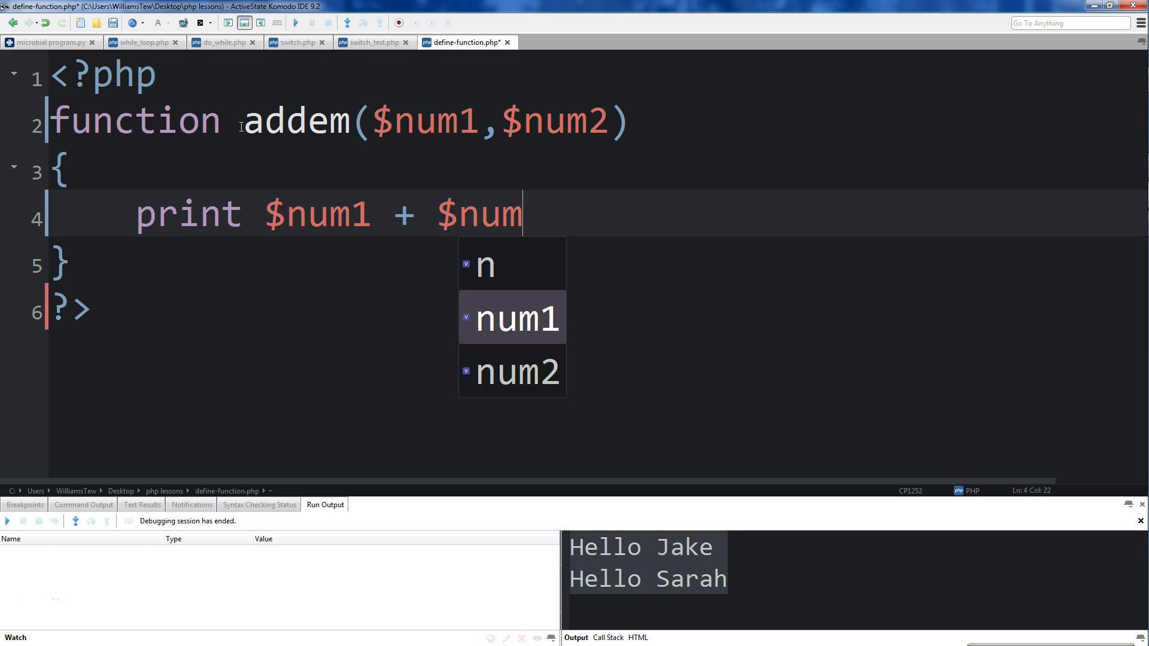
{"action": "type", "text": "2"}
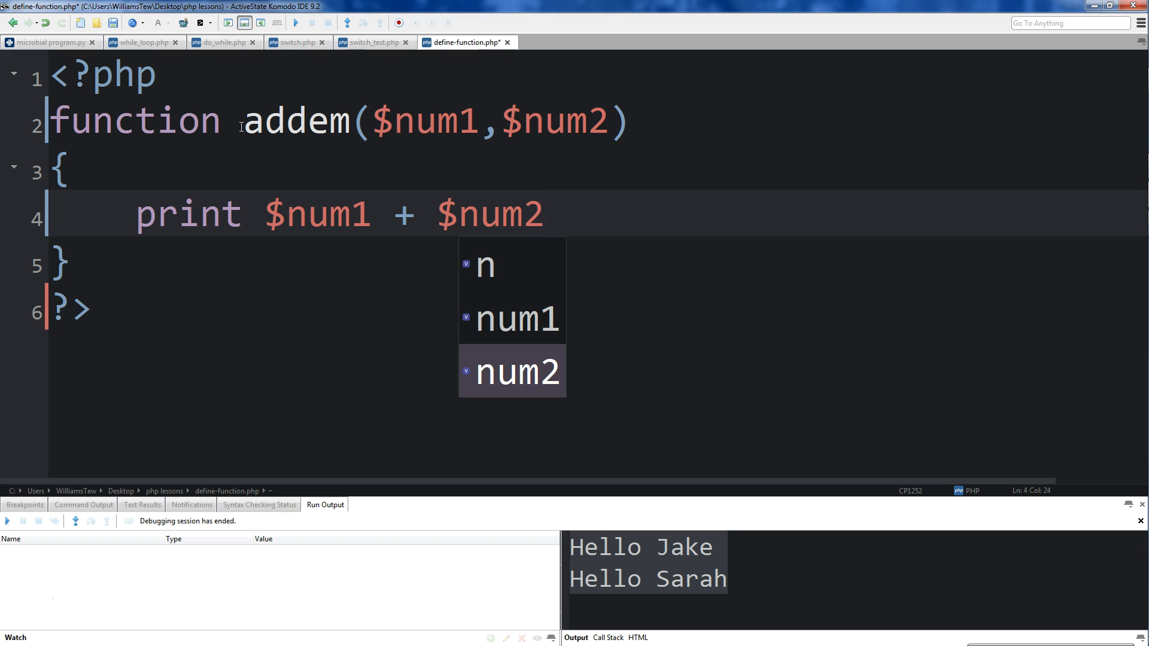
{"action": "type", "text": ";"}
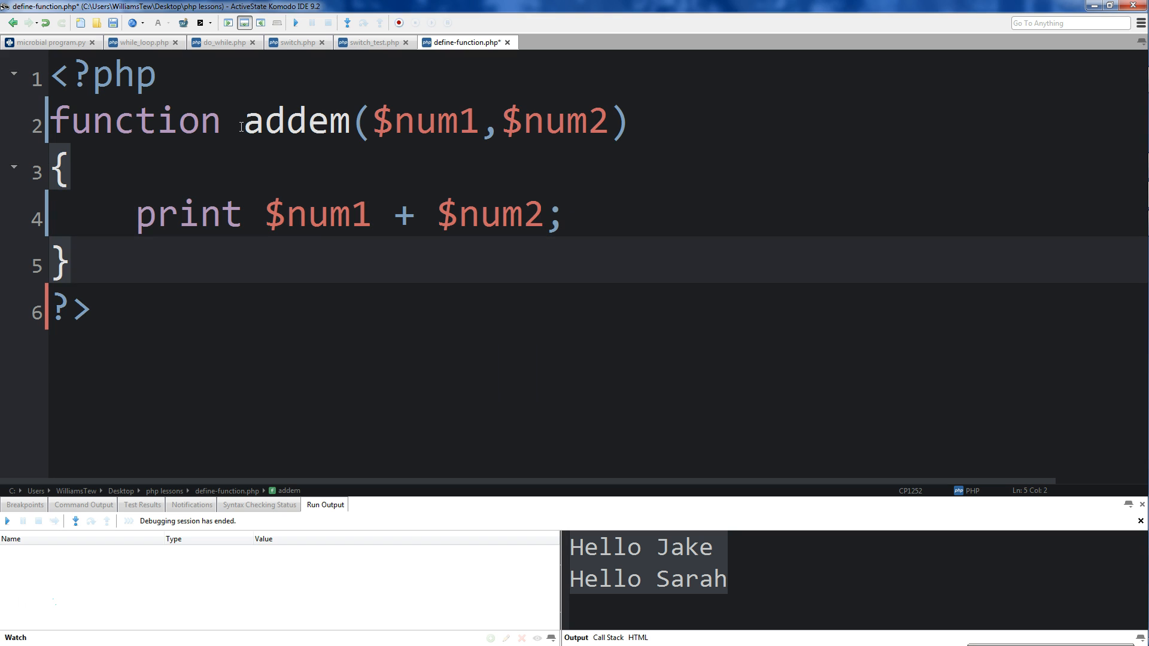
Step: Call addem(6,7); and run the script to output 13
{"action": "type", "text": "addem("}
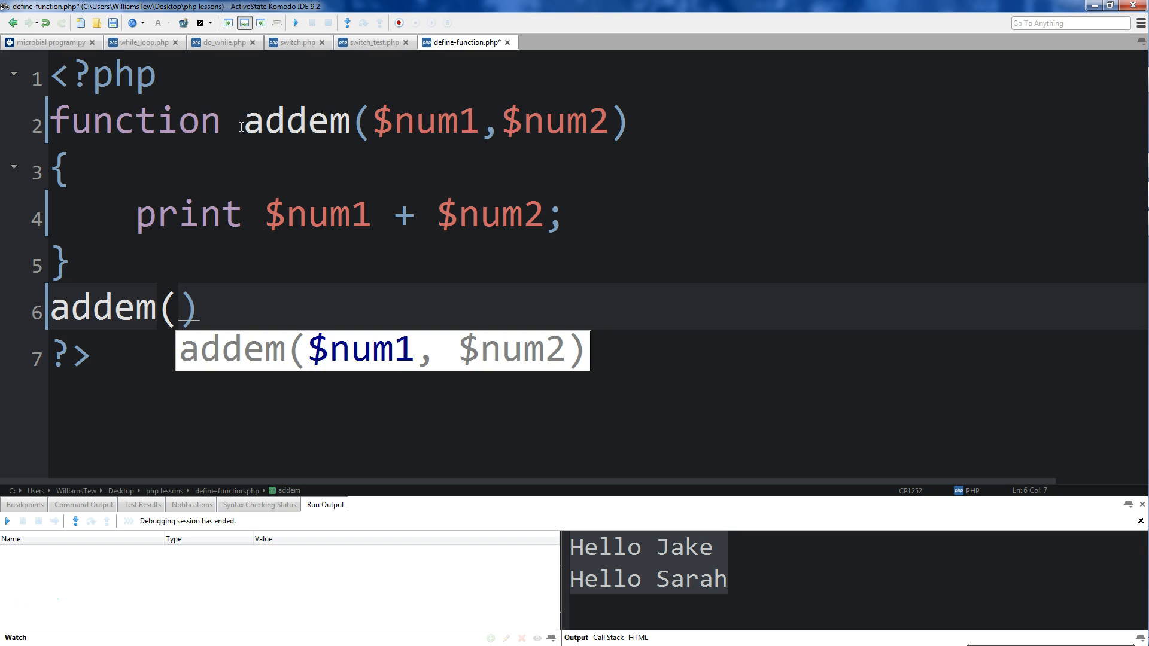
{"action": "type", "text": "6,7"}
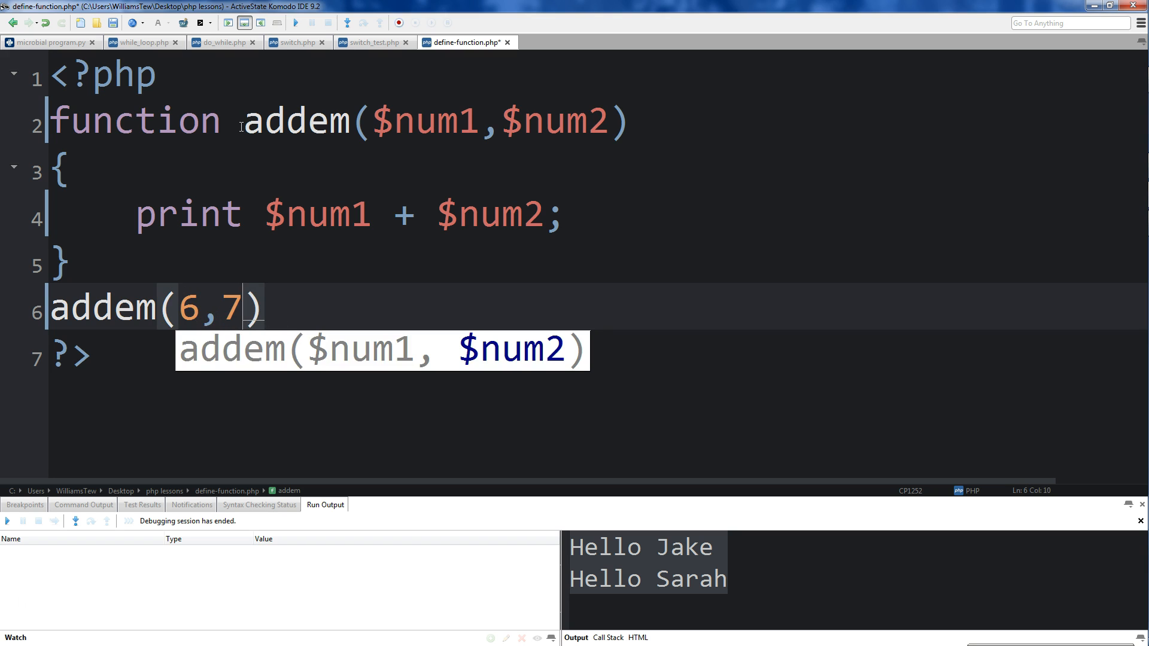
{"action": "type", "text": ";"}
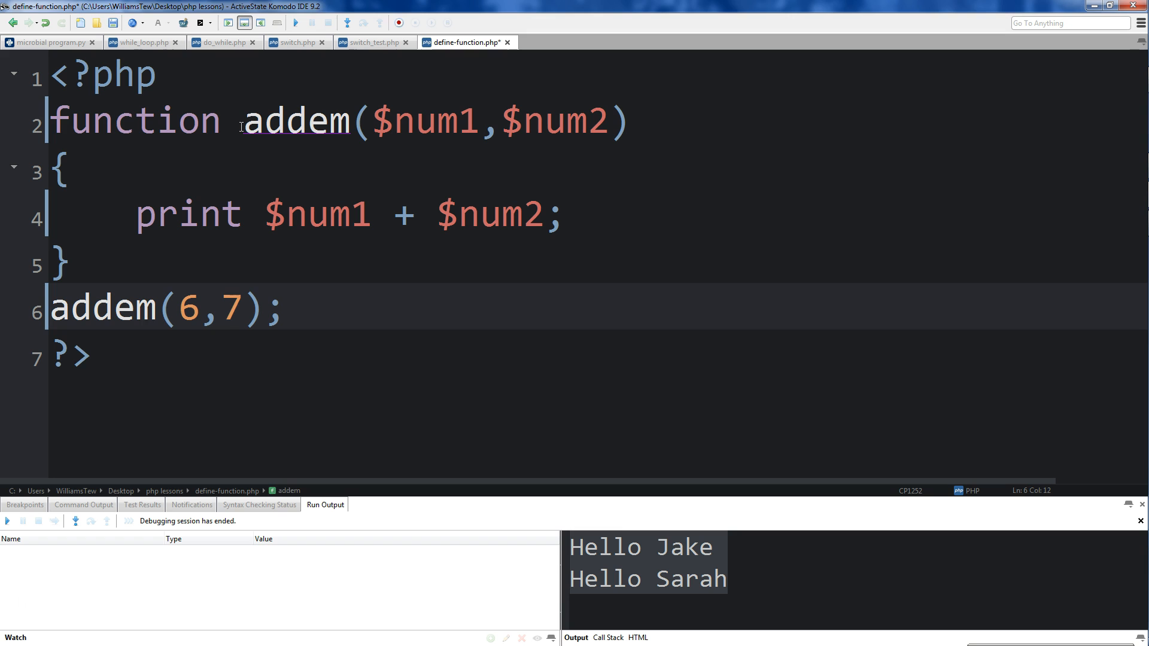
{"action": "left_click", "coordinate": [296, 22]}
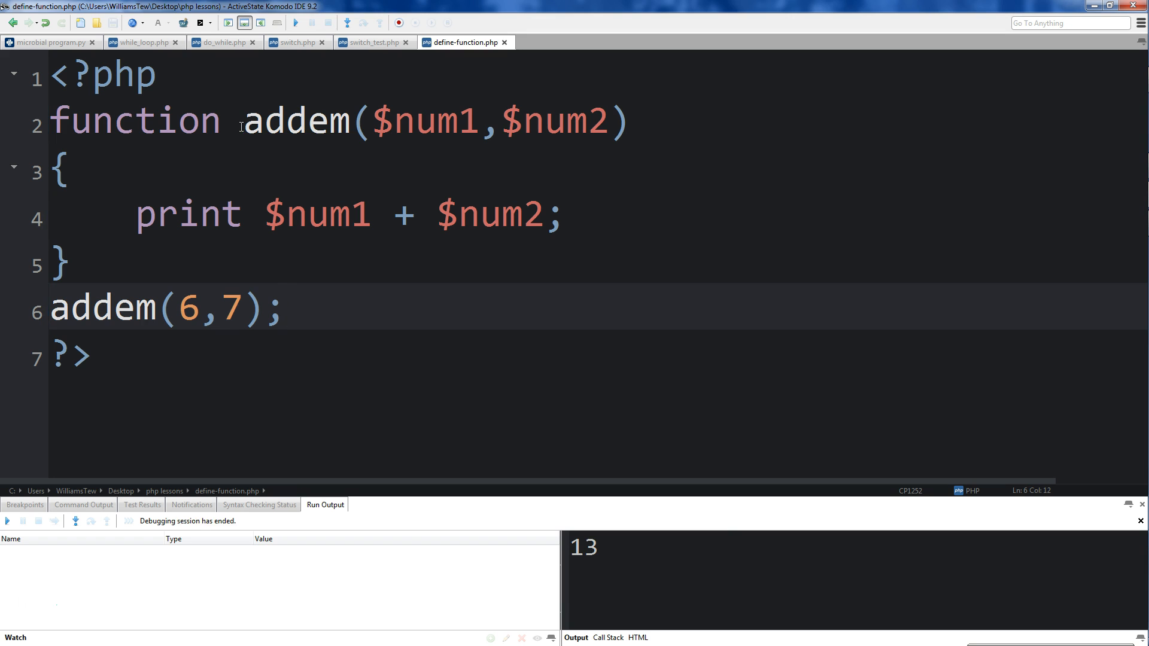
{"action": "double_click", "coordinate": [317, 215]}
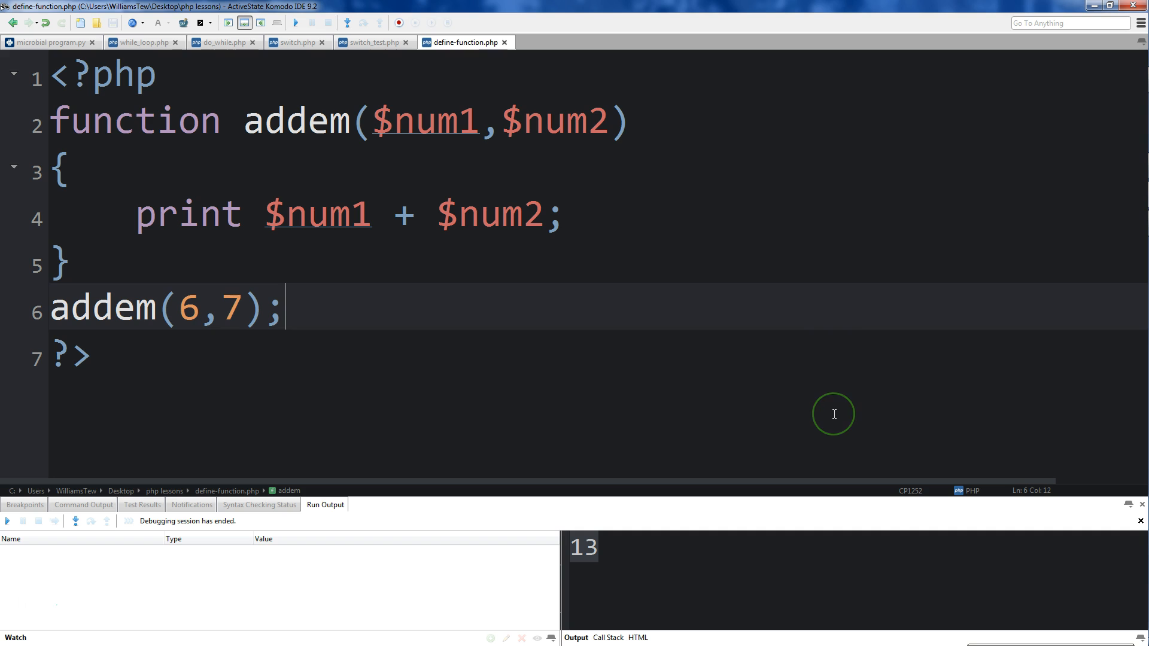
{"action": "mouse_move", "coordinate": [833, 414]}
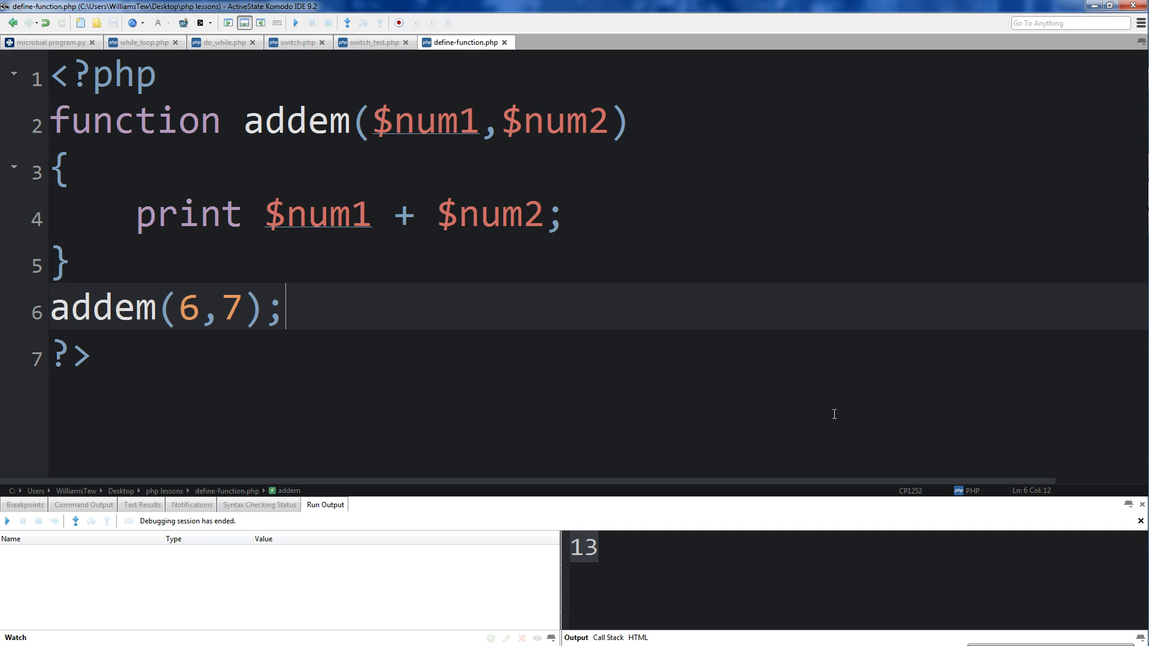